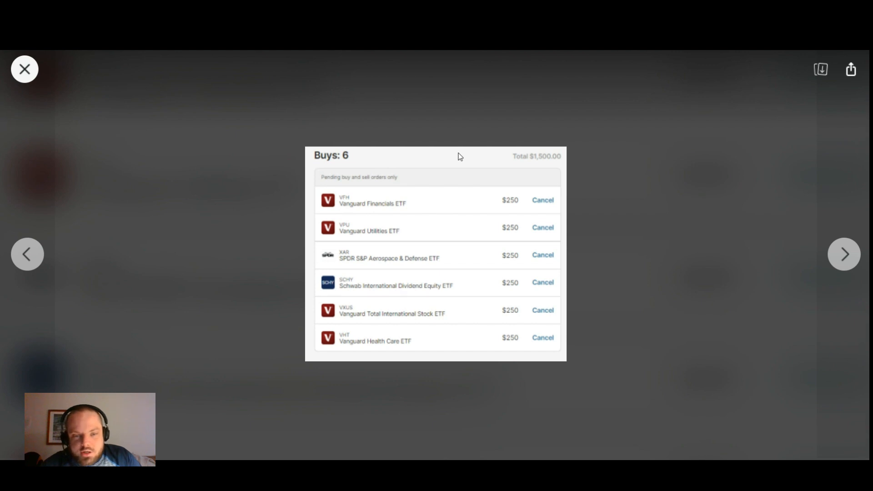
mouse_move(454, 166)
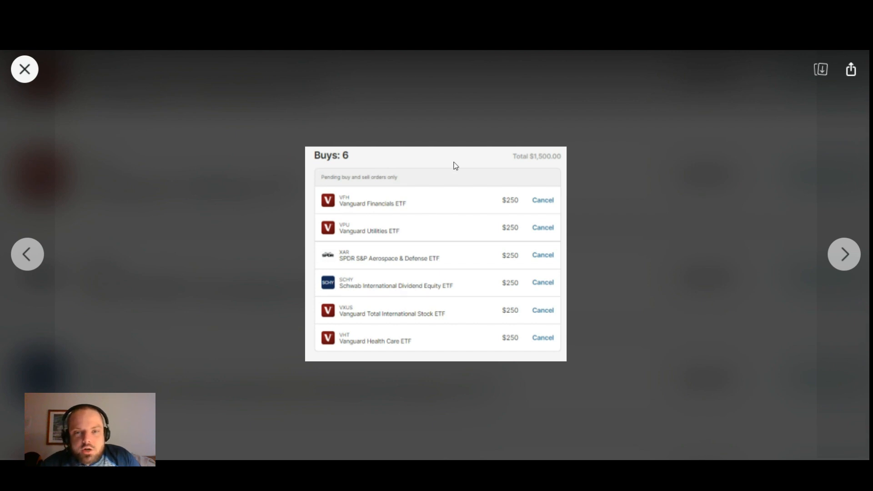
mouse_move(313, 203)
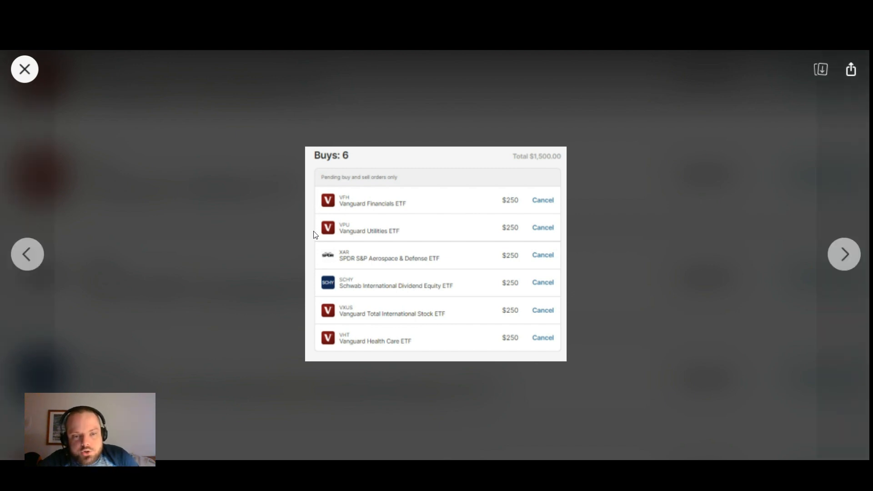
mouse_move(313, 229)
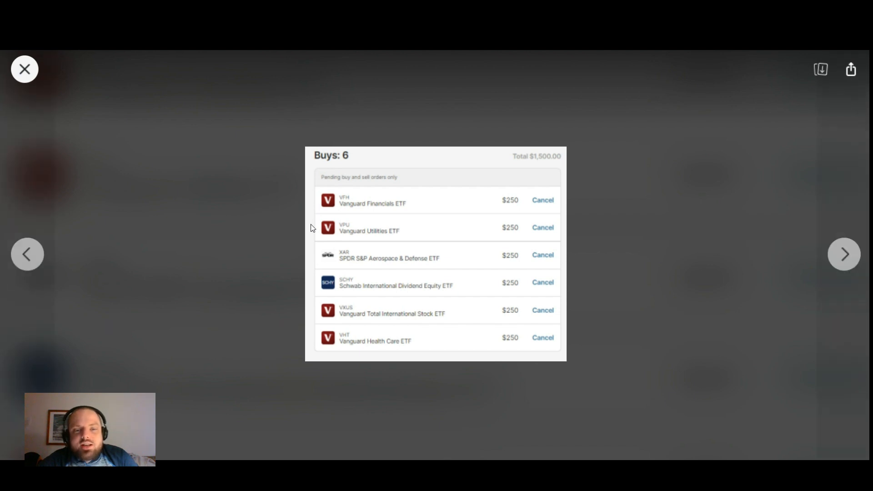
mouse_move(291, 230)
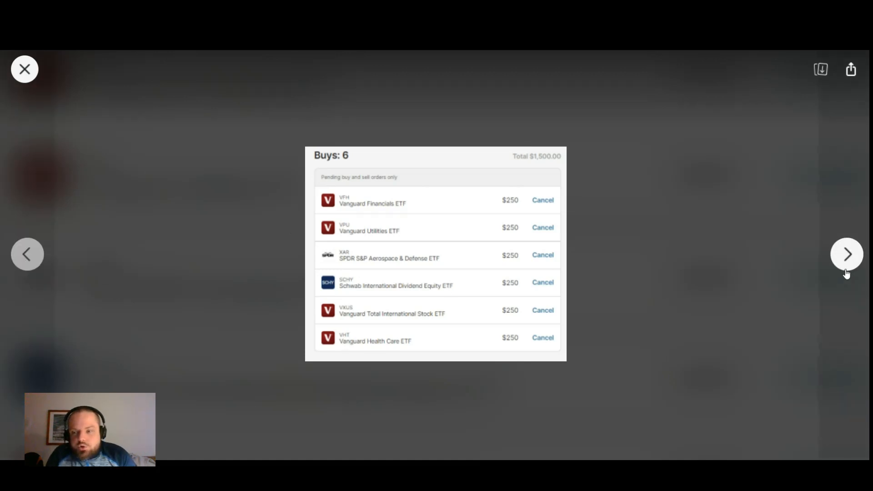
mouse_move(845, 258)
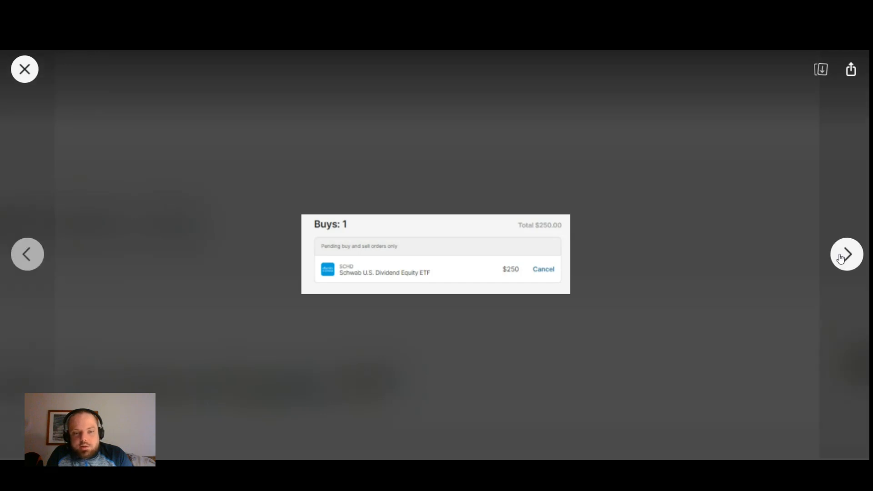
Advance the image viewer past the $250 SCHD buy to the next screenshot.
click(846, 254)
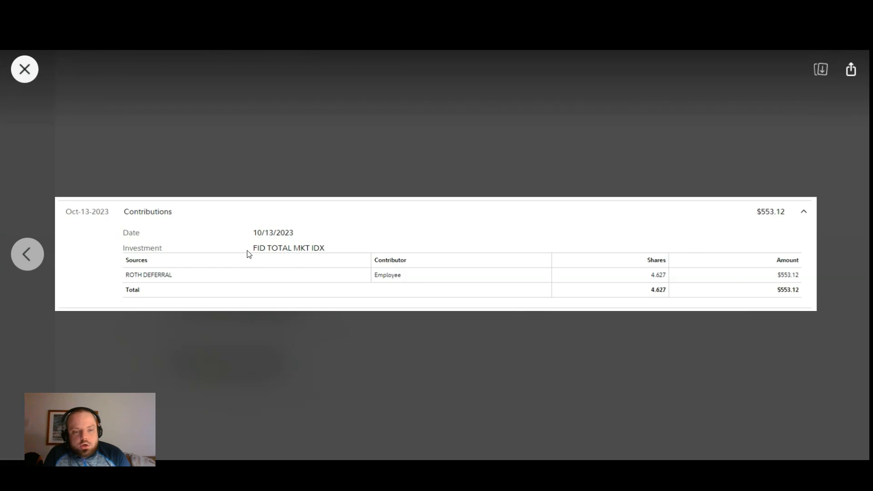
mouse_move(273, 249)
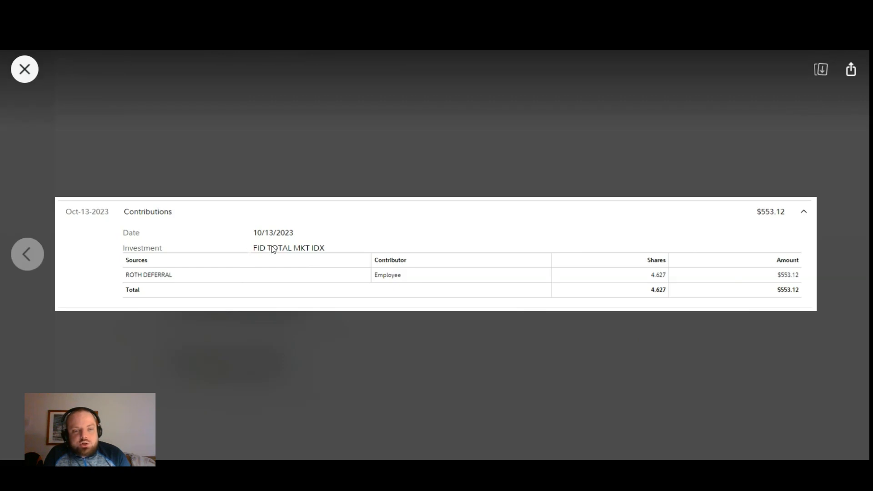
mouse_move(295, 249)
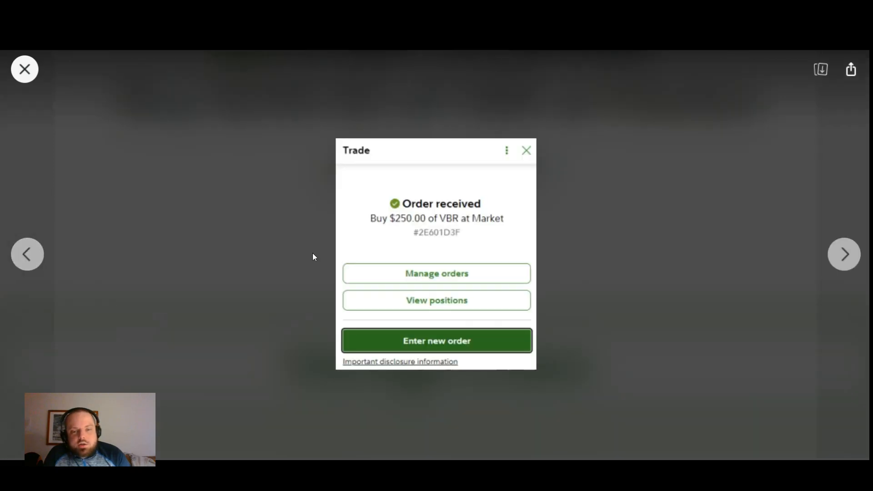
mouse_move(844, 254)
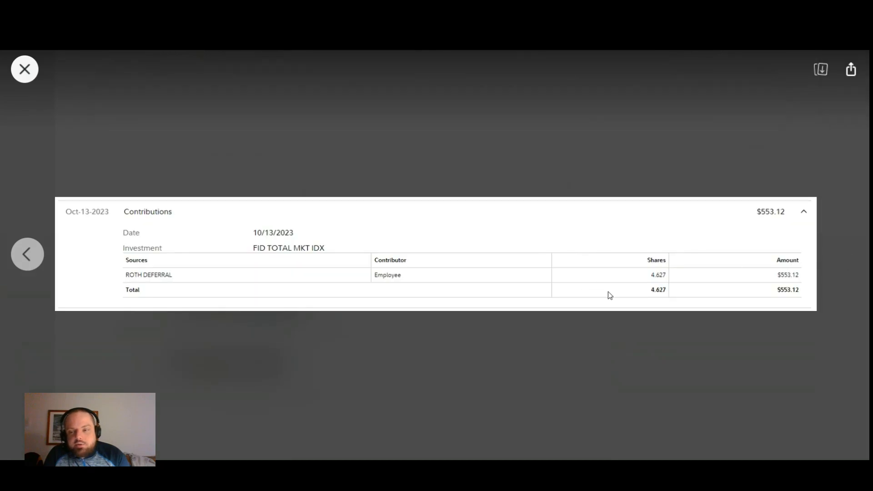
mouse_move(784, 276)
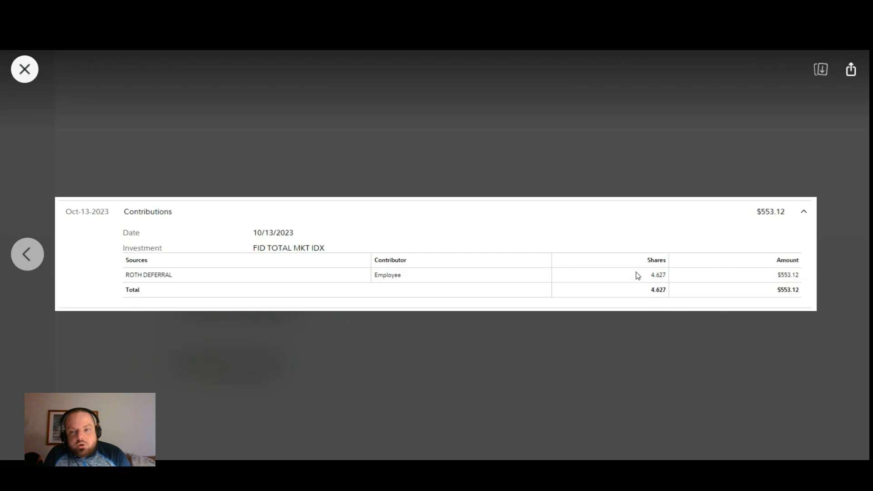
mouse_move(345, 236)
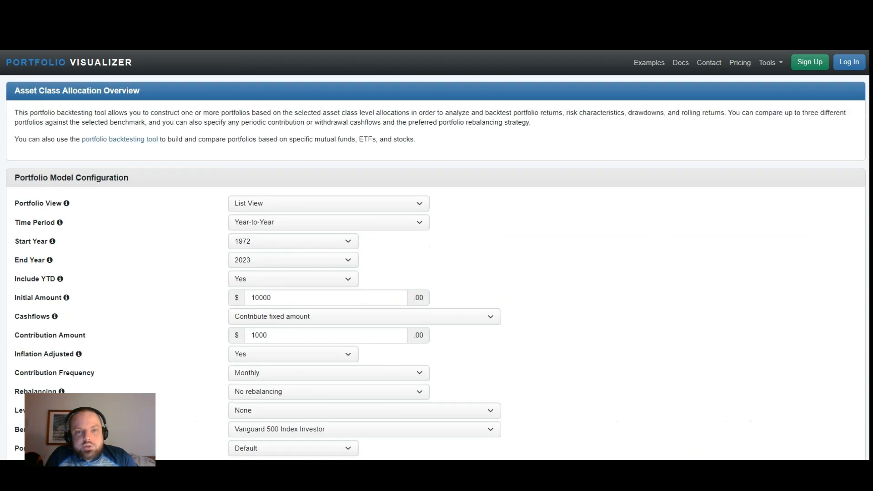
scroll(down, 3)
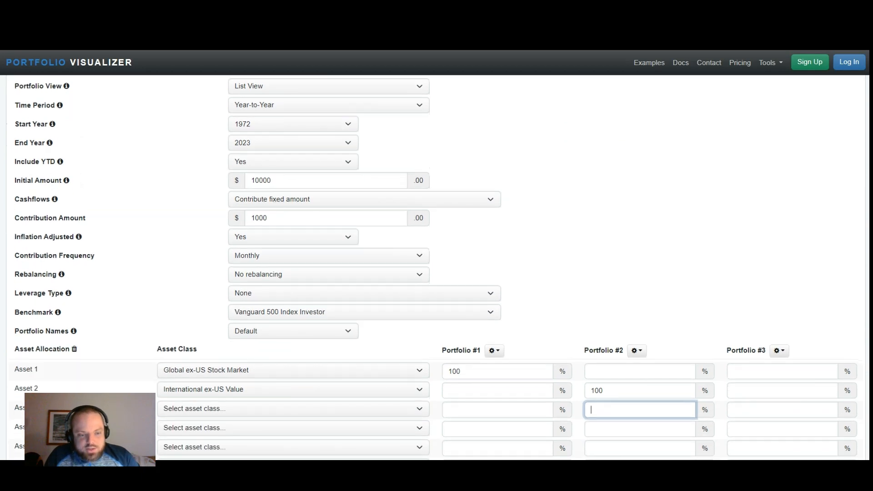
scroll(down, 3)
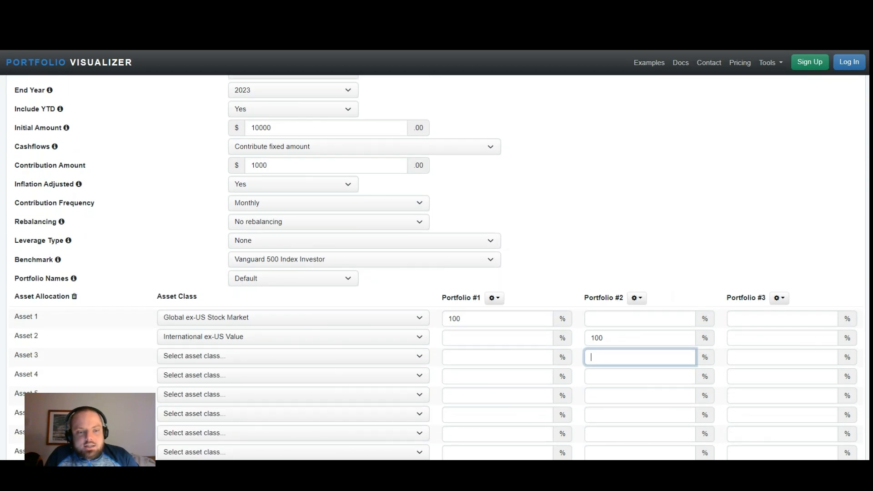
scroll(down, 3)
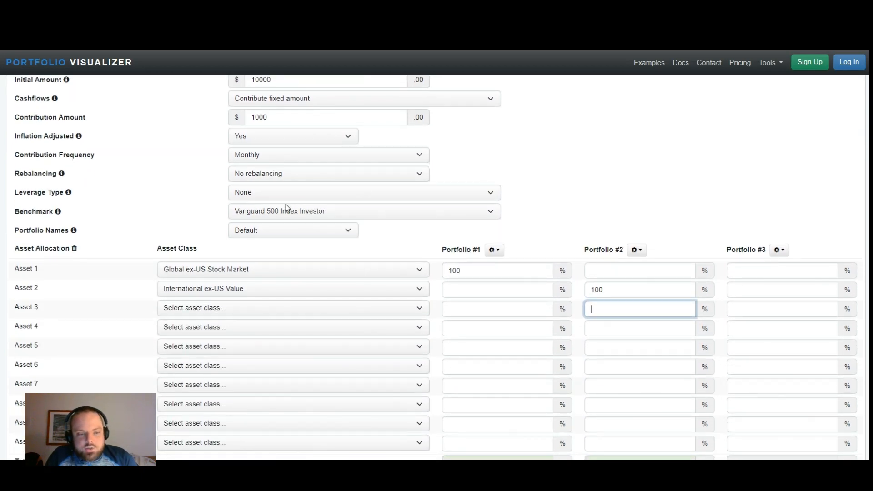
mouse_move(139, 281)
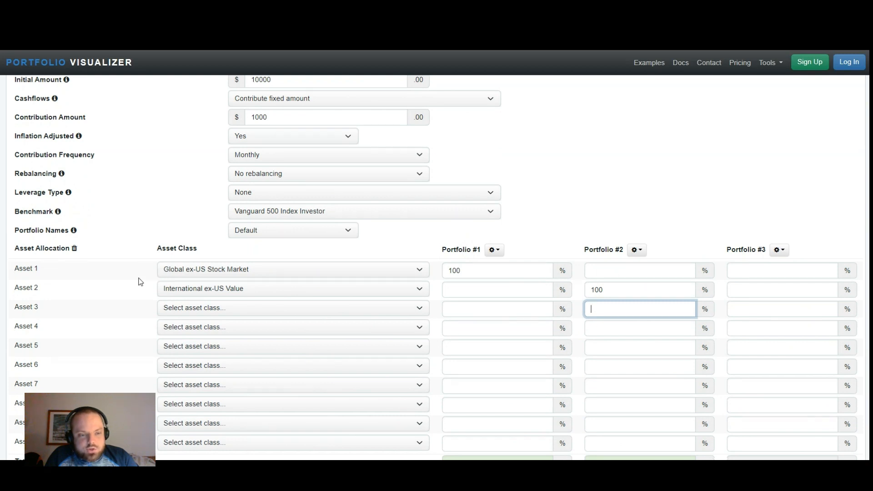
mouse_move(154, 292)
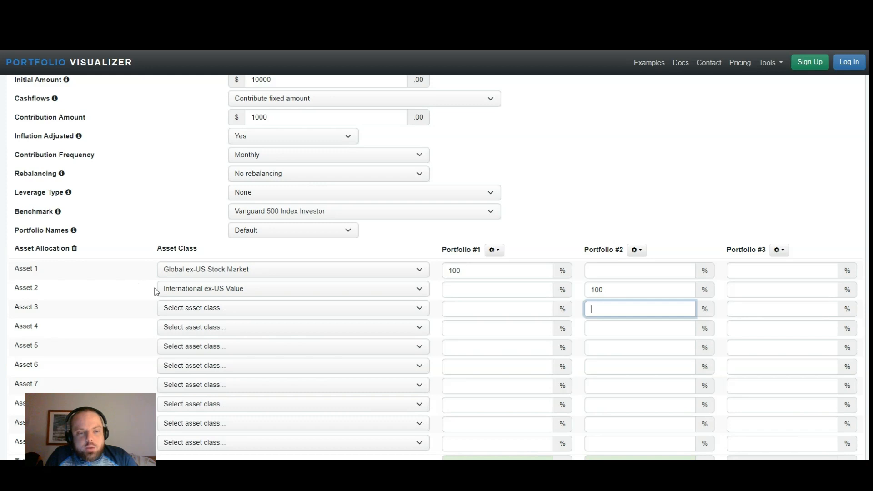
scroll(down, 3)
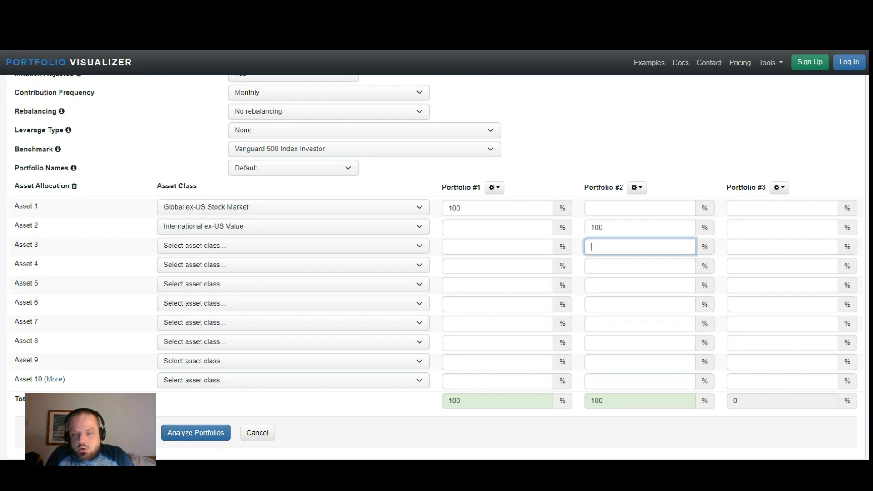
mouse_move(503, 360)
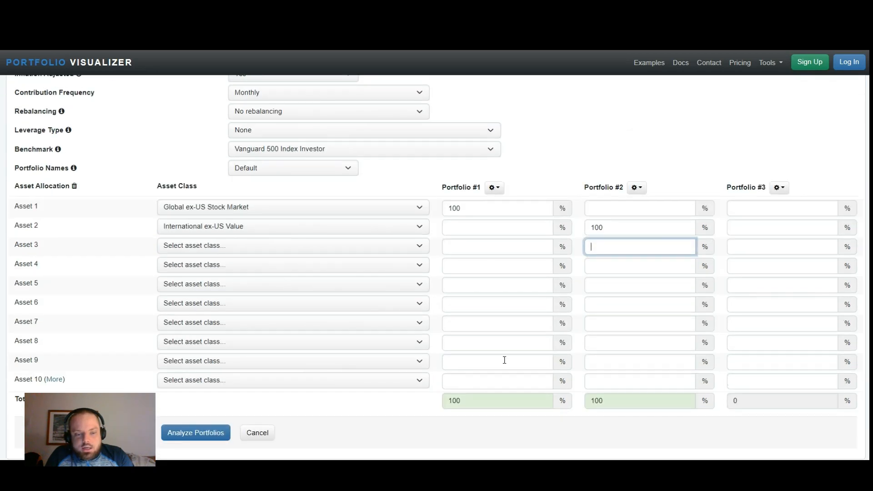
mouse_move(348, 306)
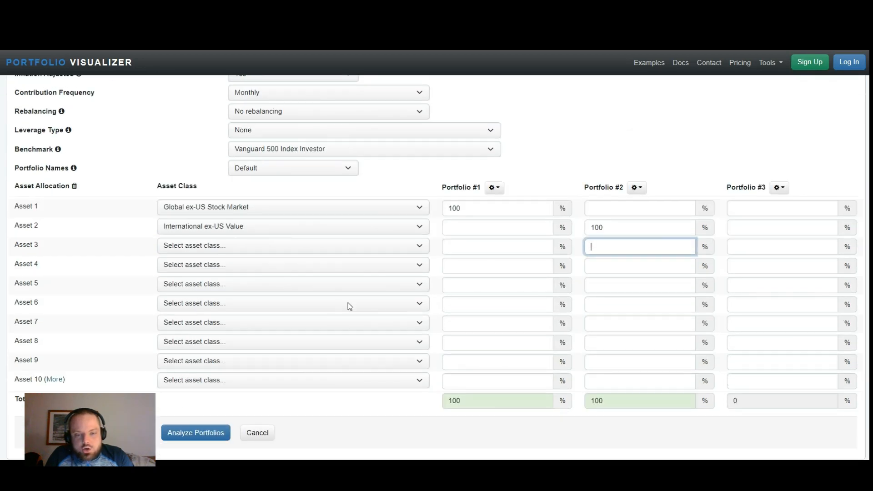
click(496, 246)
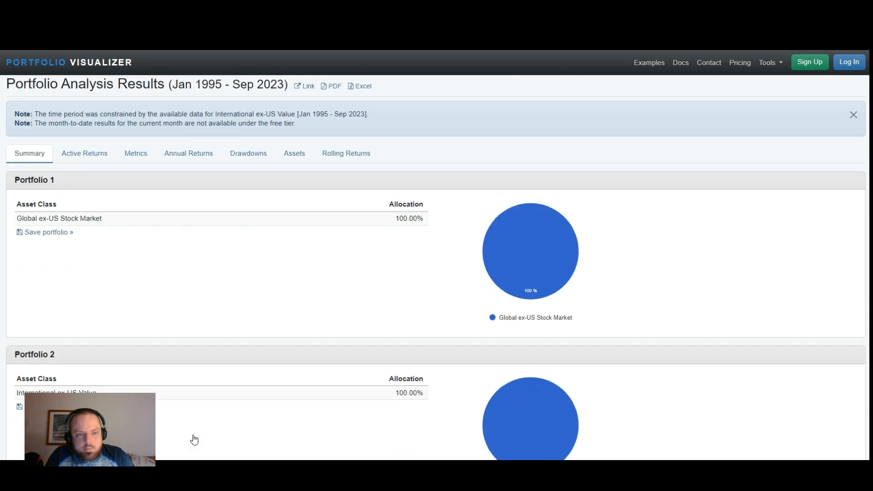
mouse_move(459, 321)
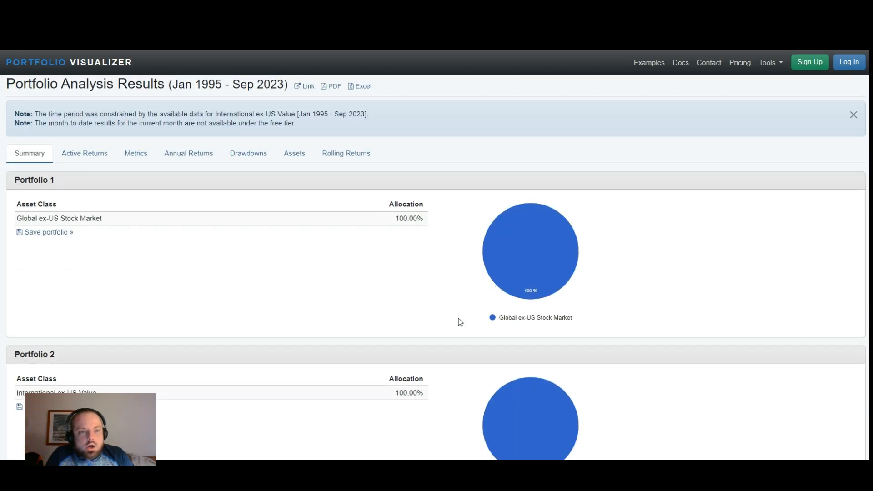
scroll(down, 3)
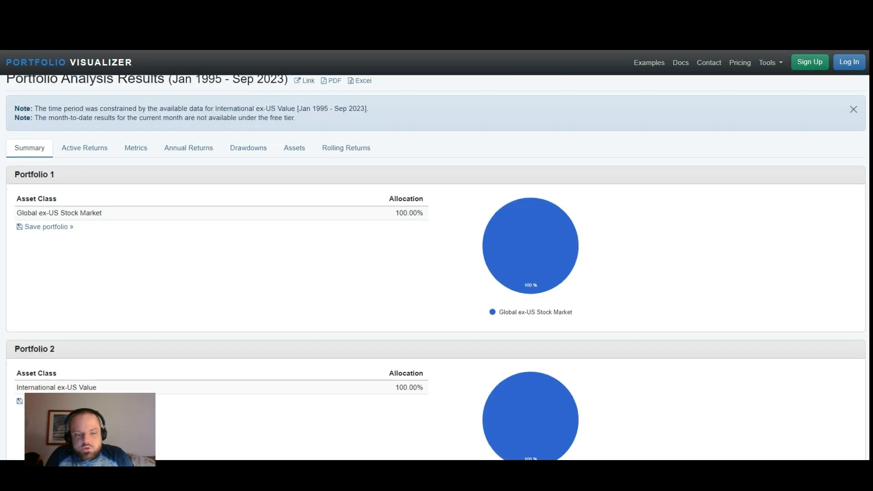
scroll(down, 3)
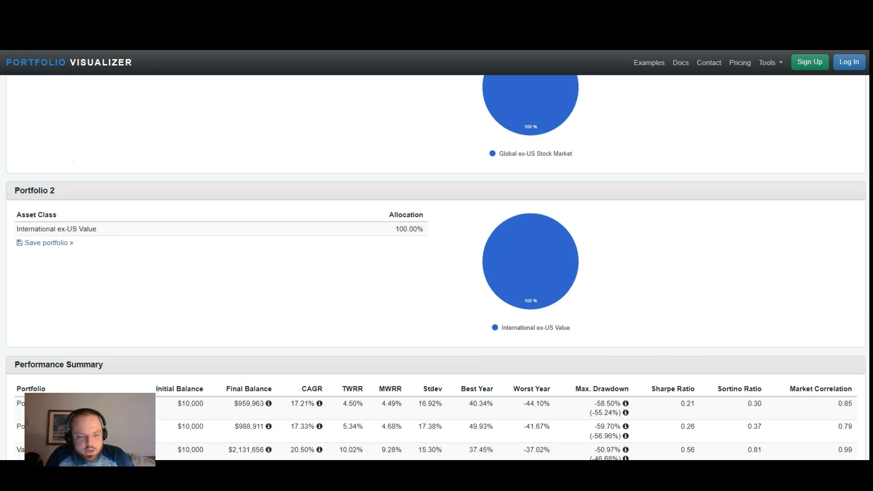
scroll(down, 3)
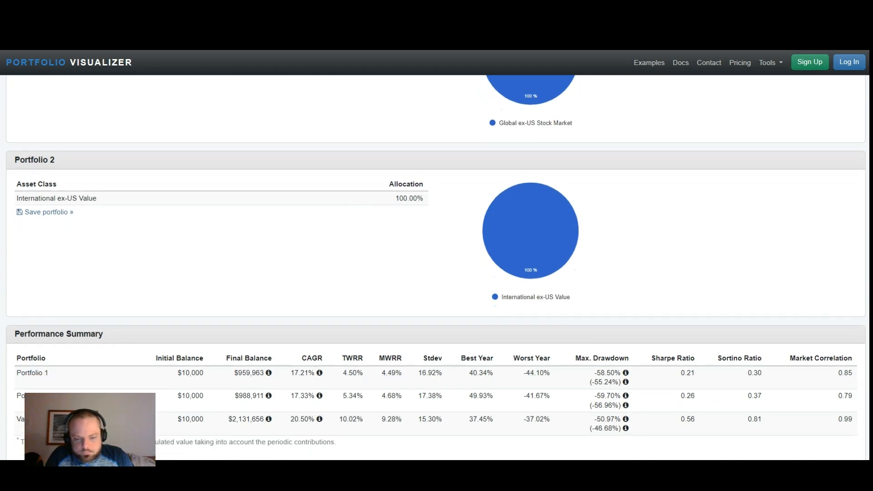
scroll(down, 3)
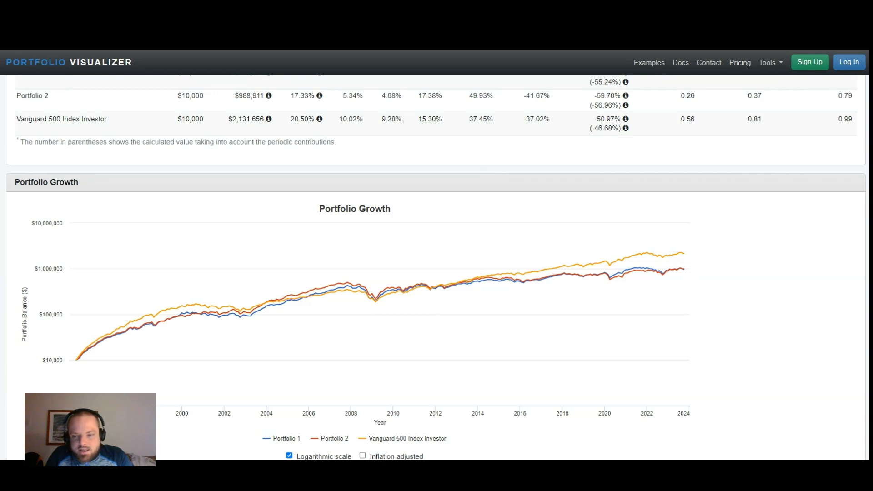
mouse_move(539, 321)
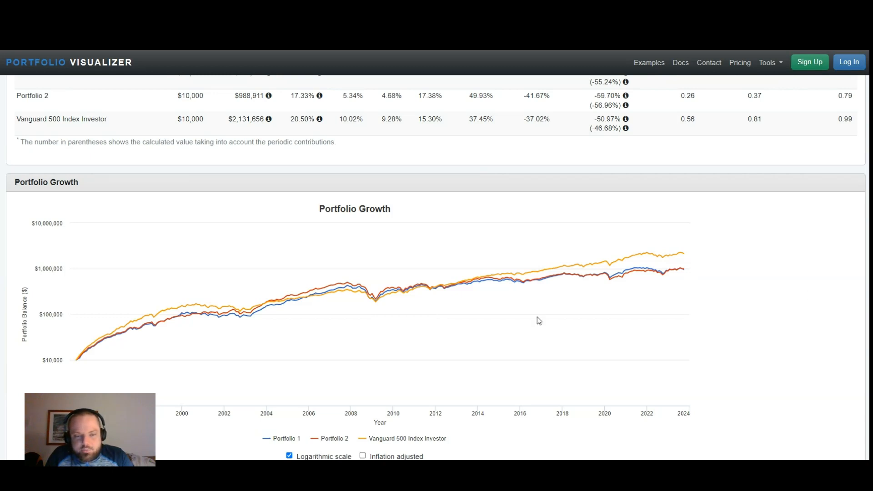
mouse_move(161, 323)
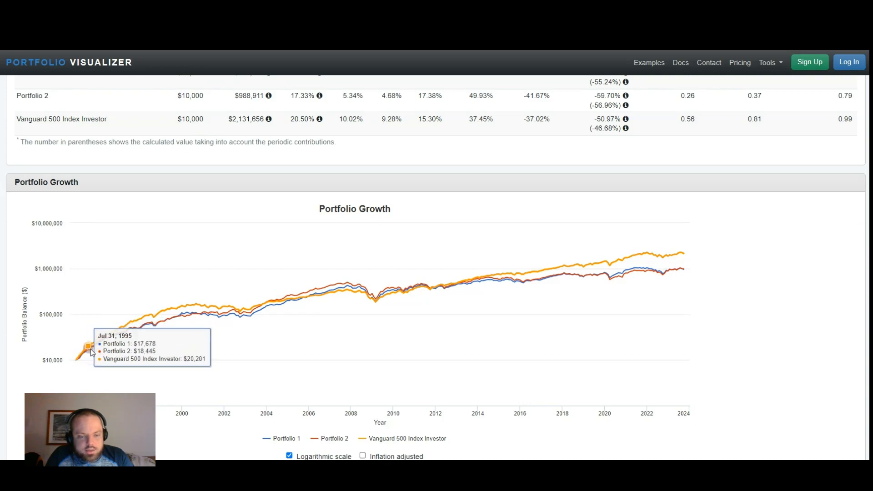
mouse_move(184, 315)
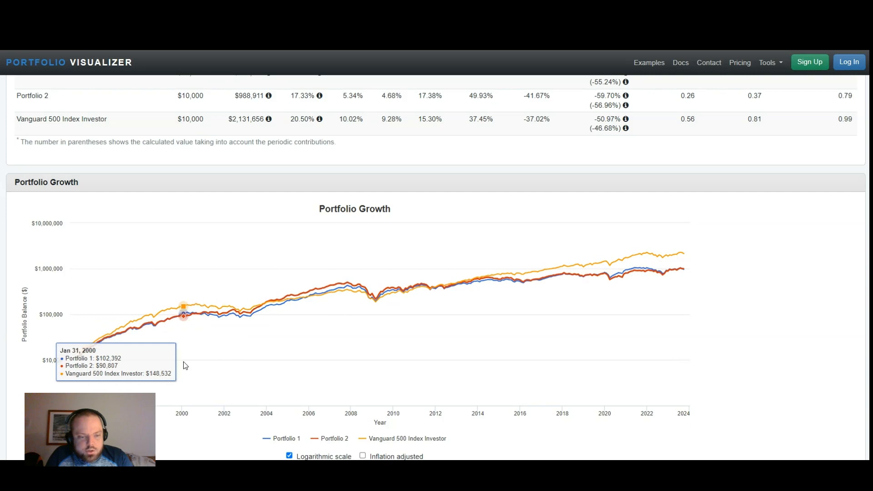
mouse_move(185, 307)
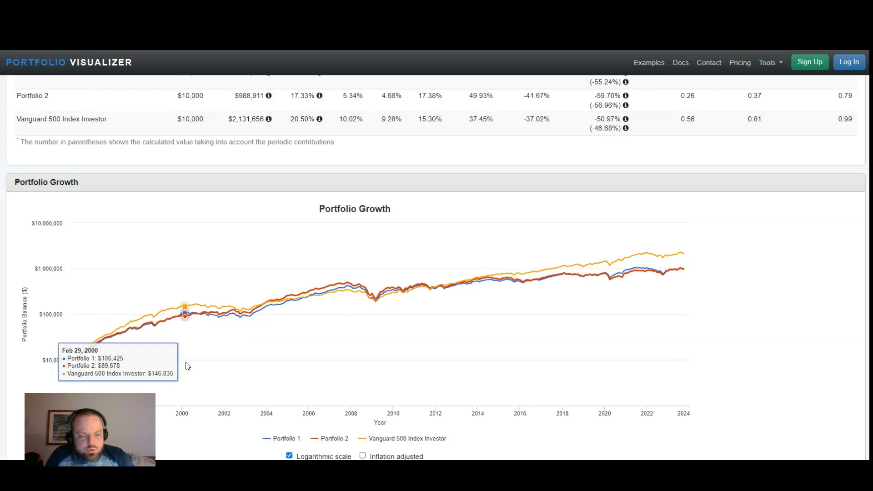
mouse_move(198, 313)
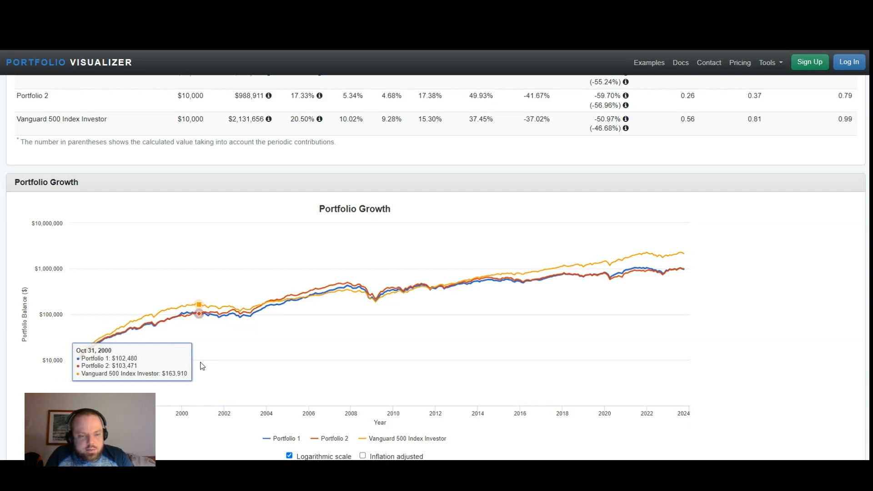
mouse_move(266, 302)
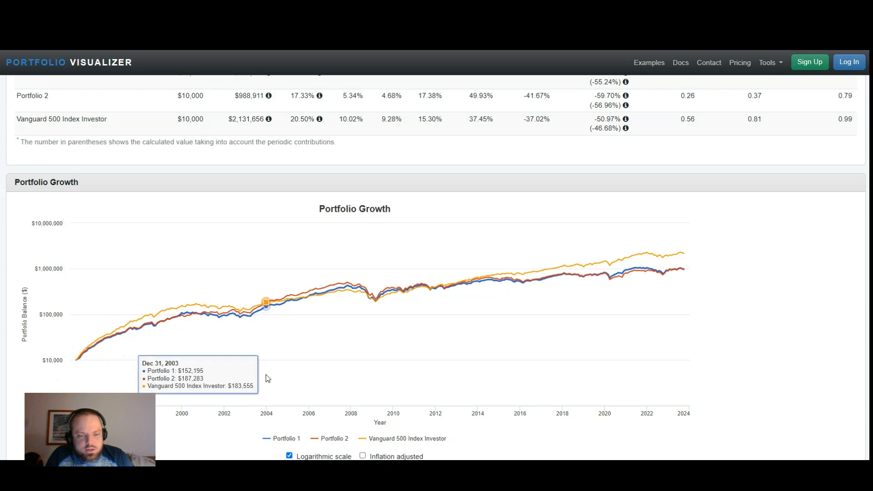
mouse_move(295, 297)
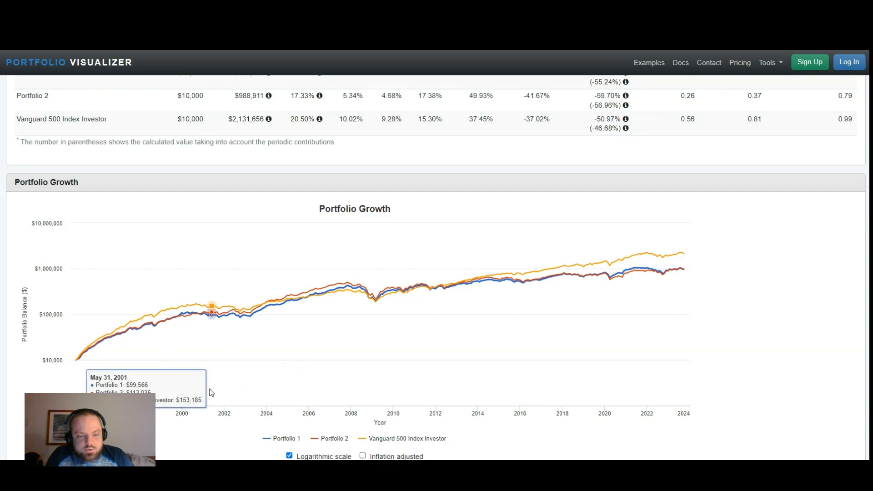
mouse_move(336, 285)
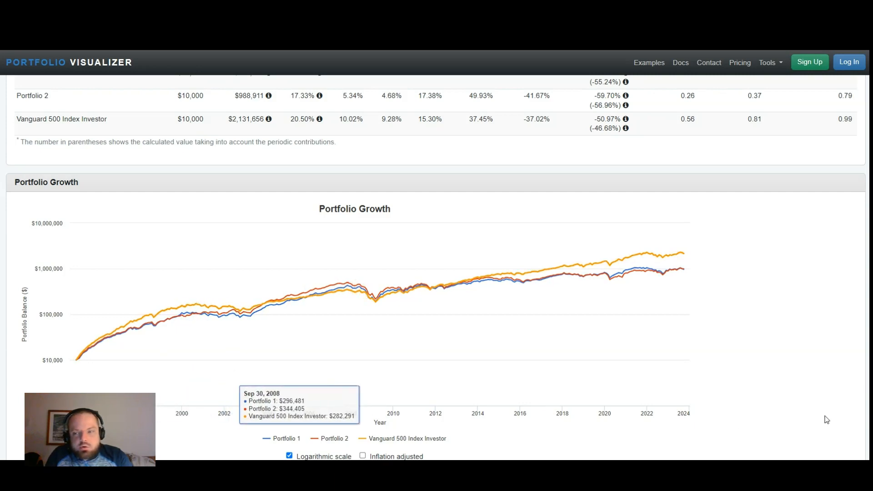
Review the annual and trailing returns, with Vanguard 500's 10-year return at 11.76%.
scroll(down, 3)
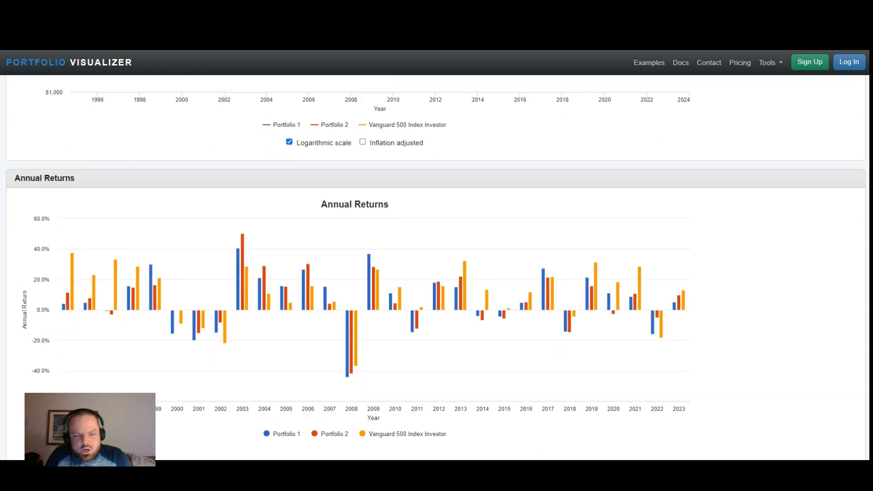
scroll(down, 3)
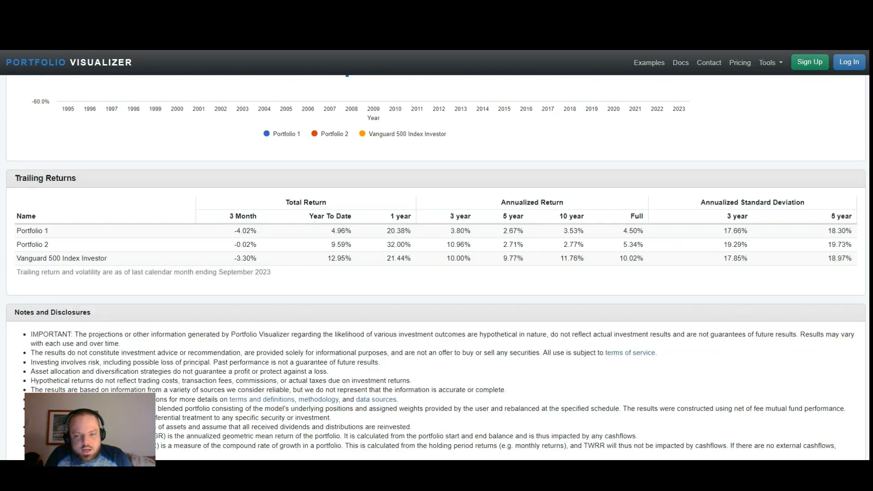
scroll(down, 3)
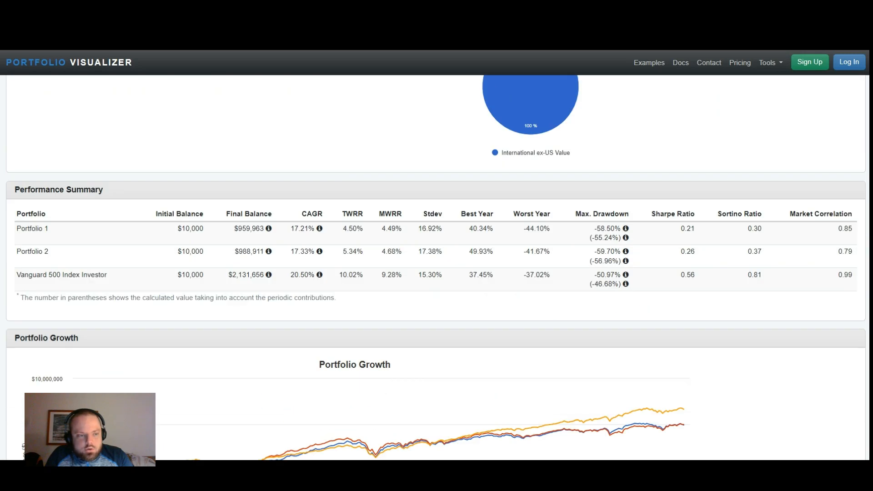
click(195, 126)
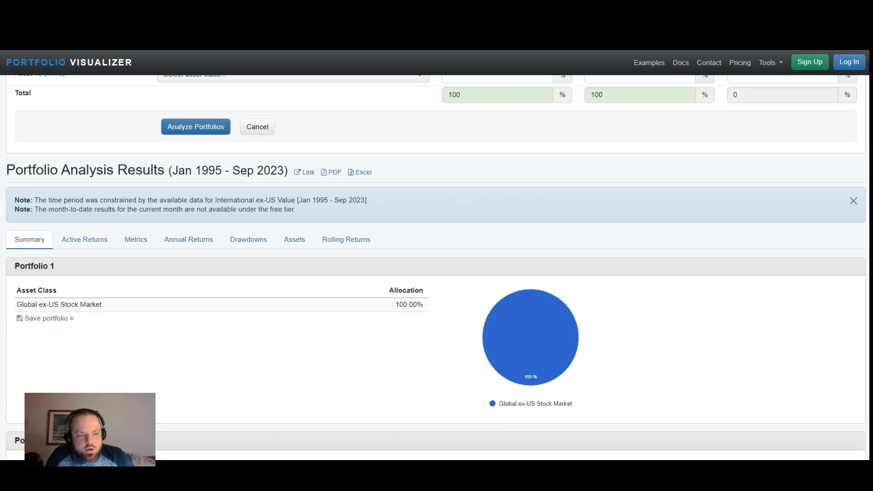
scroll(down, 3)
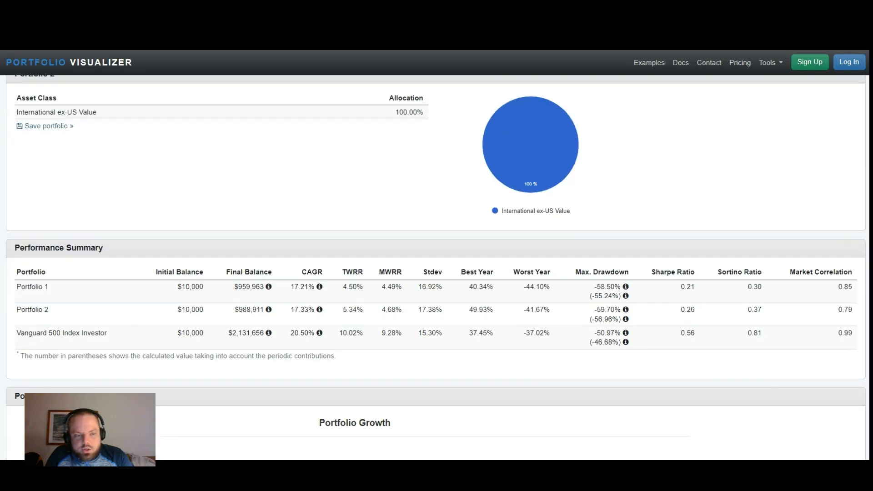
scroll(down, 3)
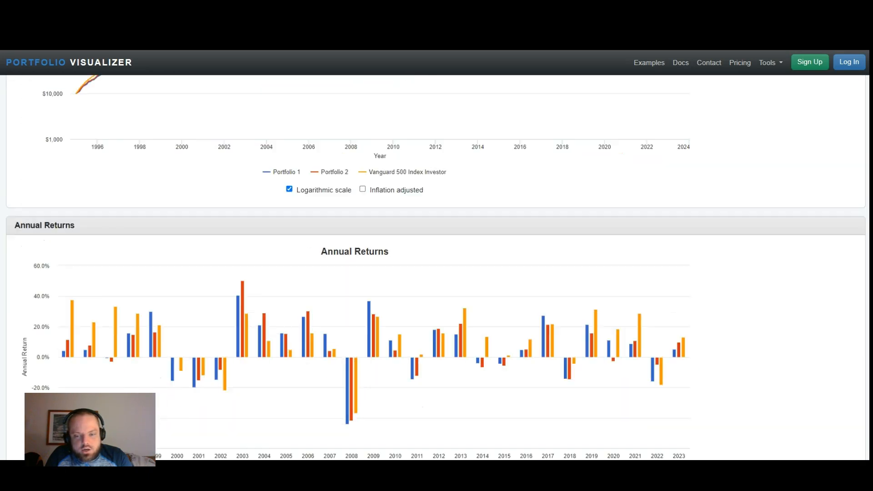
scroll(down, 3)
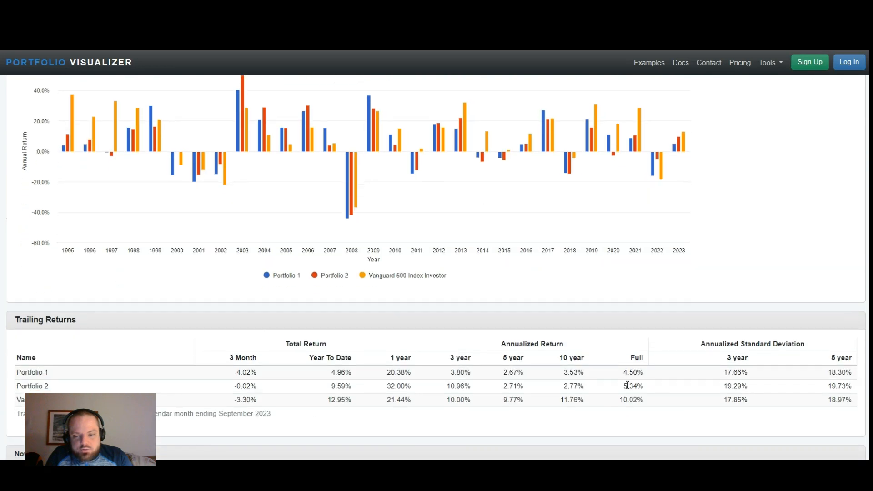
mouse_move(623, 375)
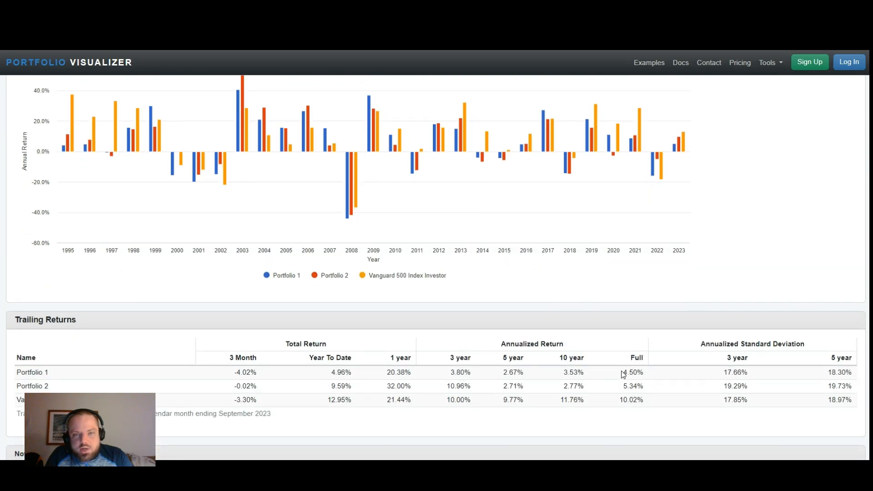
mouse_move(619, 388)
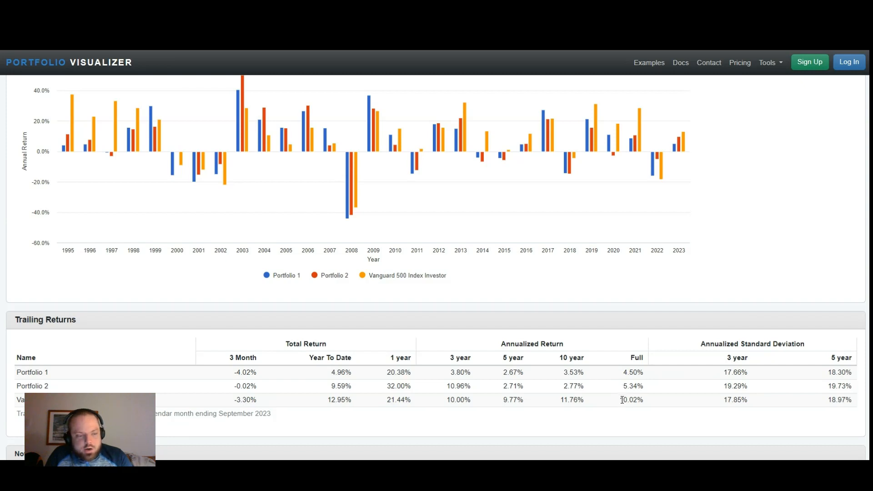
mouse_move(793, 405)
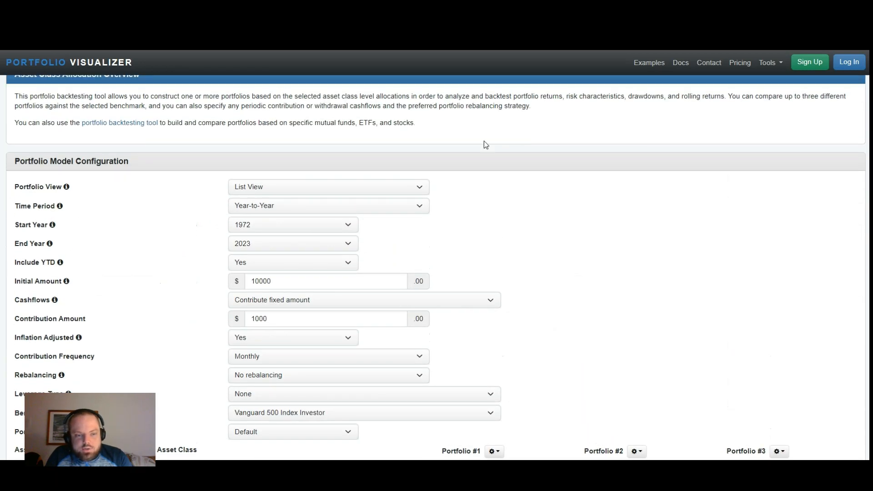
Set the backtest Start Year to 2000 and End Year to 2010.
click(292, 224)
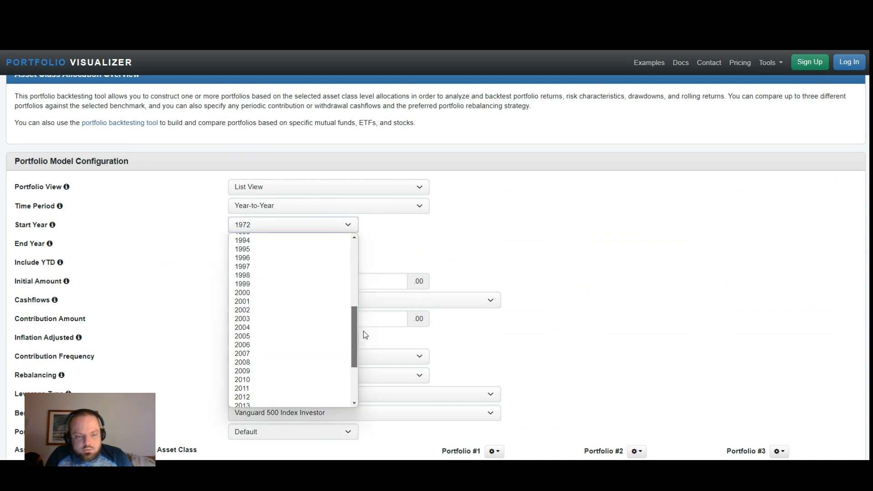
scroll(down, 3)
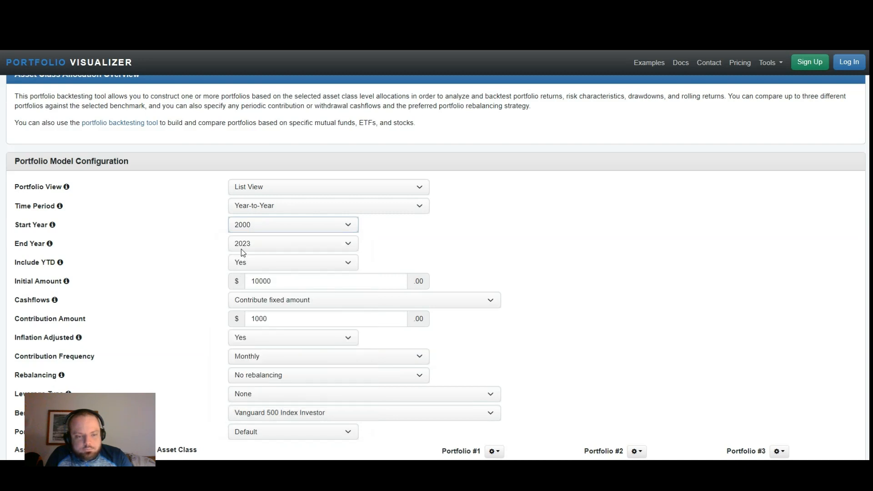
click(292, 243)
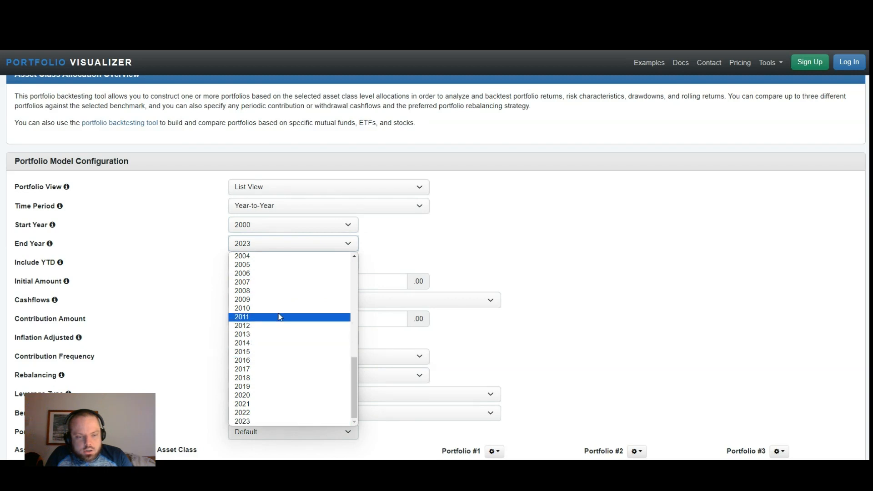
click(242, 308)
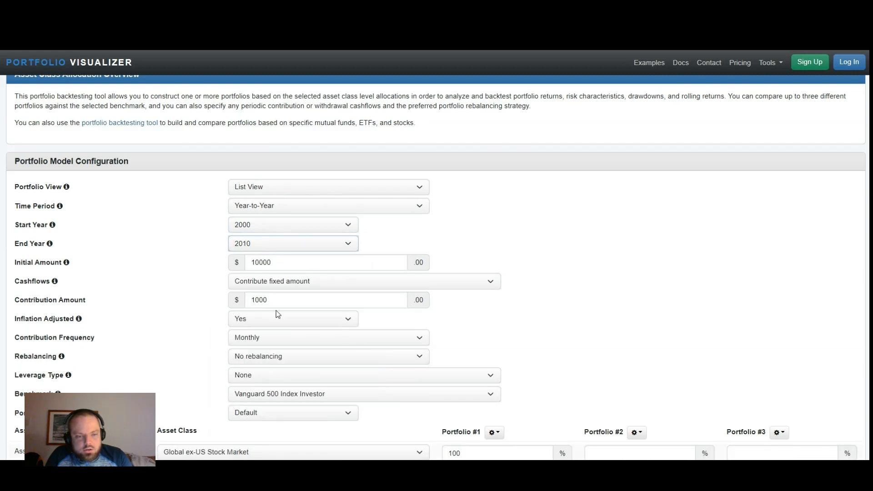
scroll(down, 3)
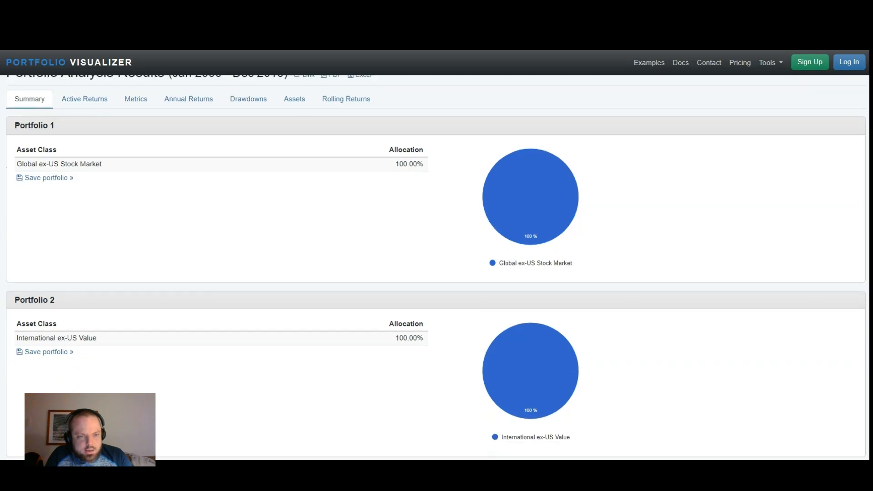
Highlight Vanguard 500's 0.32% full-period annualized return, then scroll back up.
scroll(down, 3)
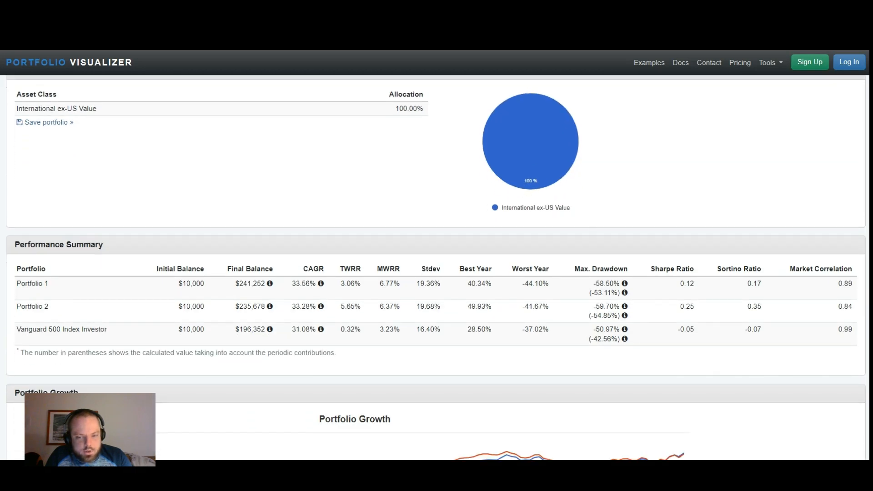
scroll(down, 3)
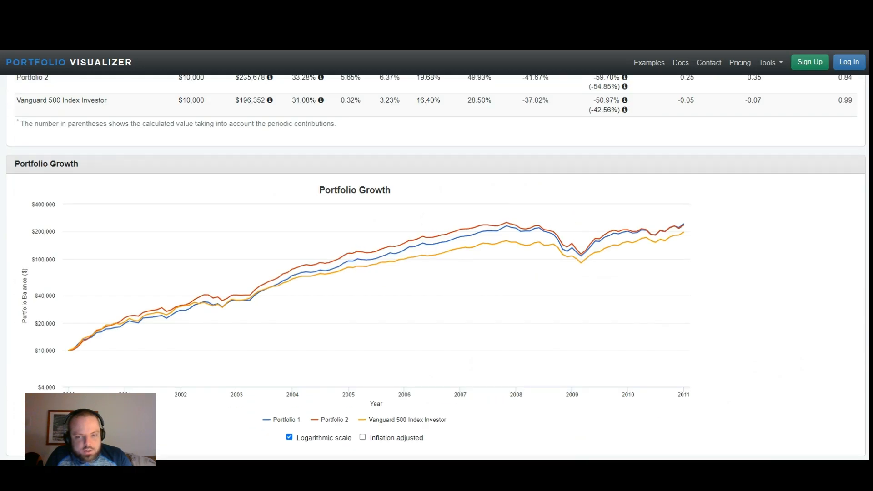
scroll(down, 3)
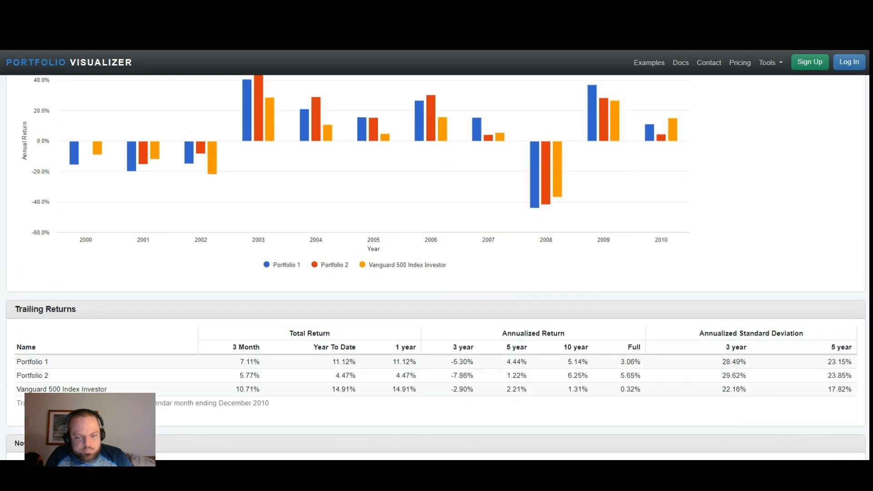
scroll(down, 3)
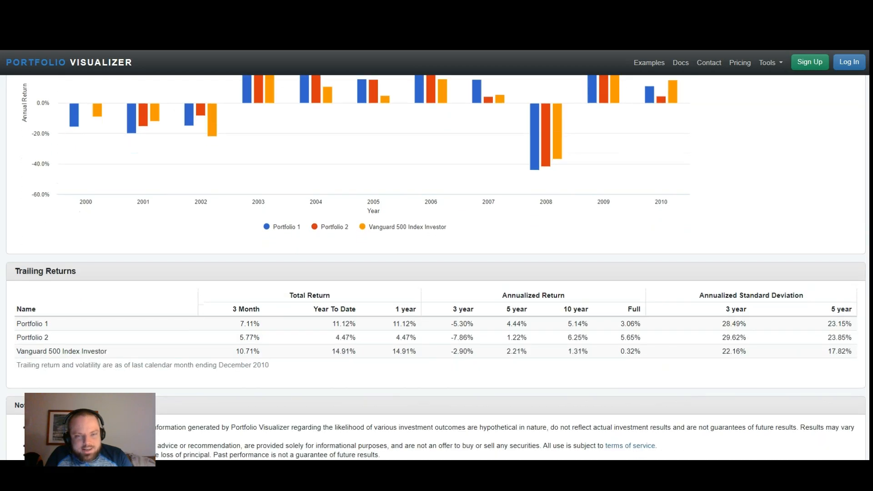
mouse_move(622, 360)
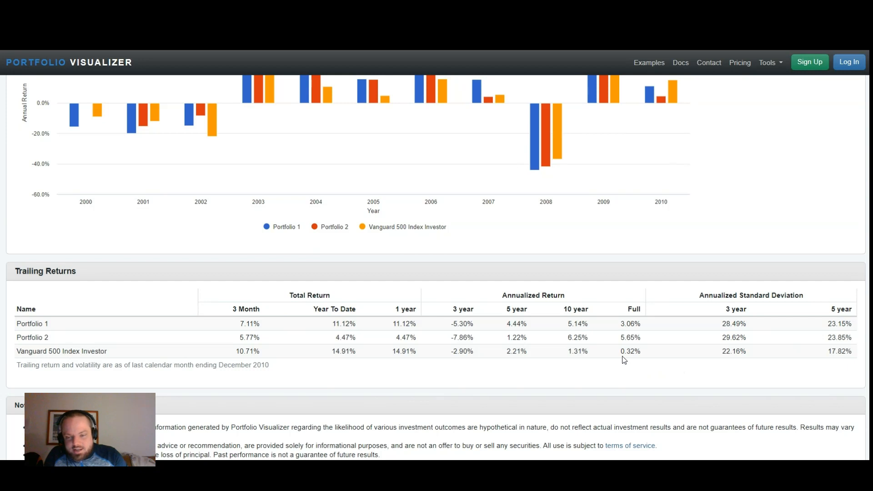
double_click(629, 352)
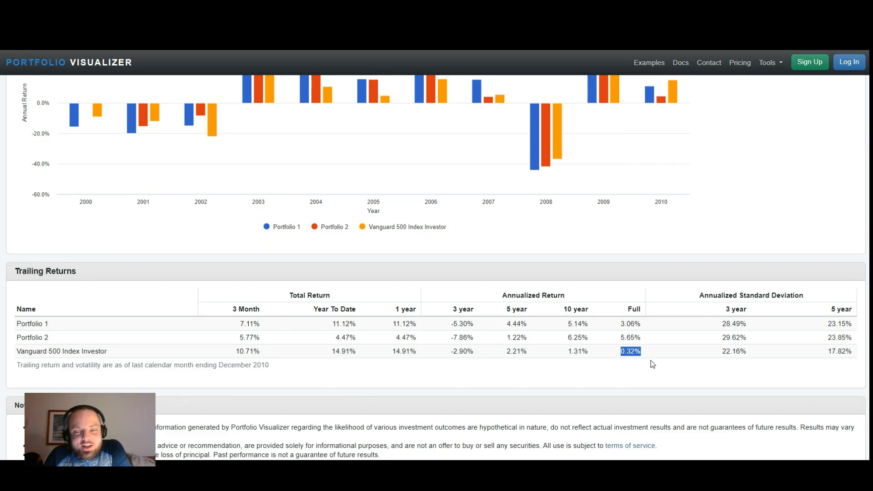
mouse_move(642, 350)
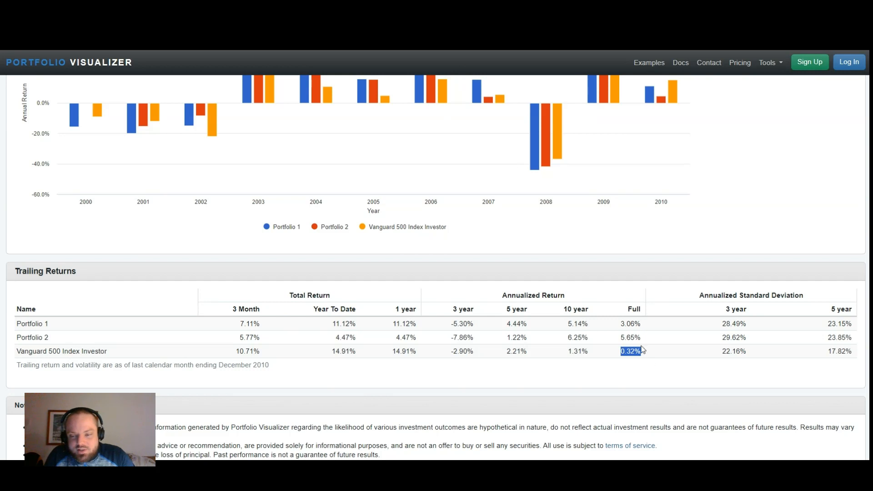
mouse_move(641, 335)
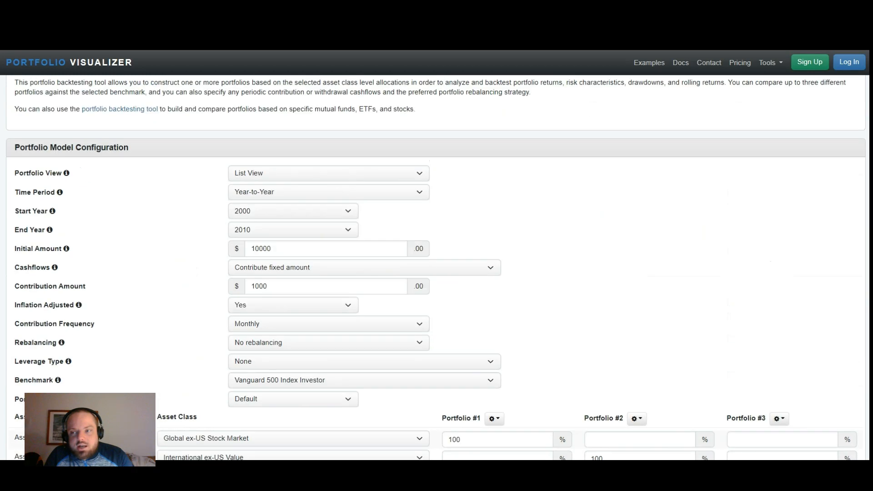
scroll(up, 3)
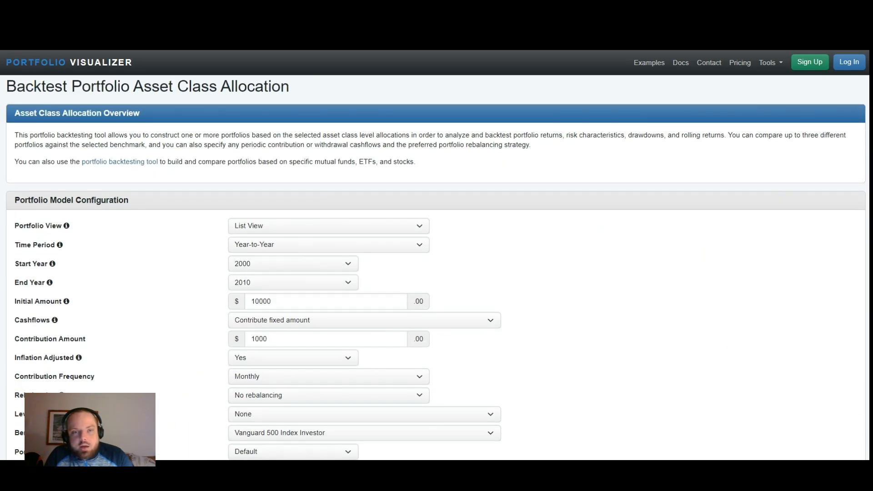
click(119, 161)
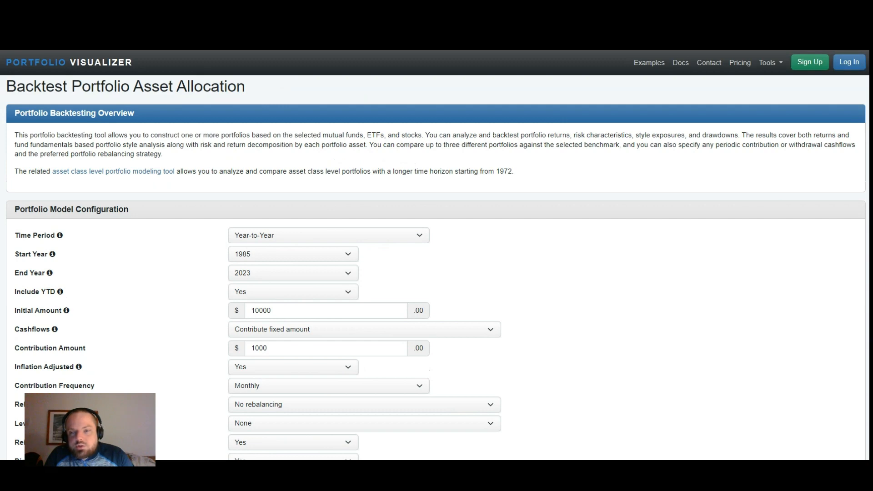
scroll(down, 3)
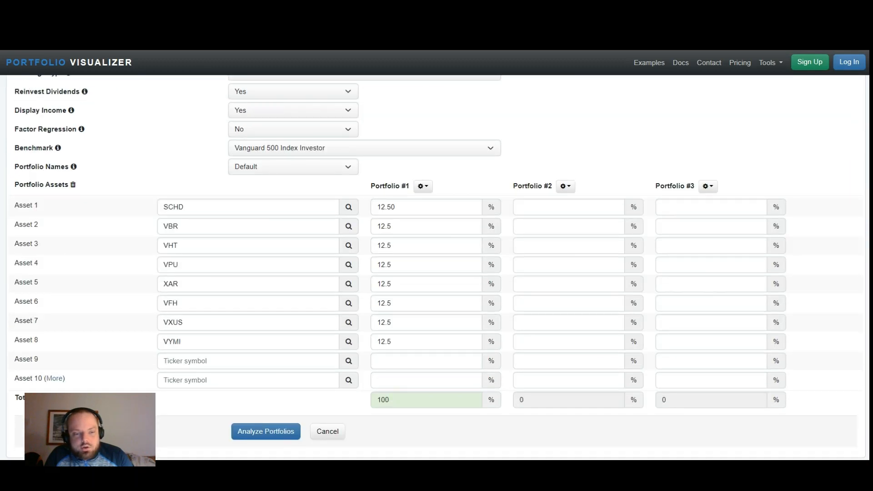
click(266, 431)
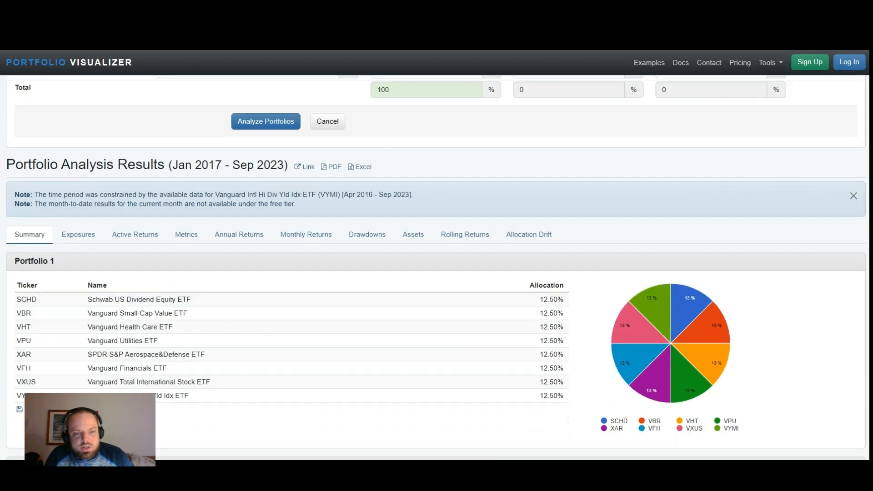
scroll(down, 3)
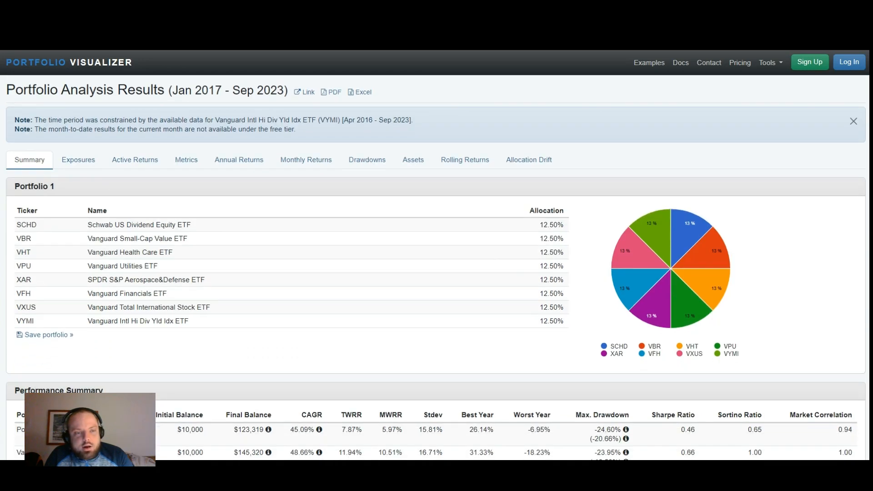
scroll(down, 3)
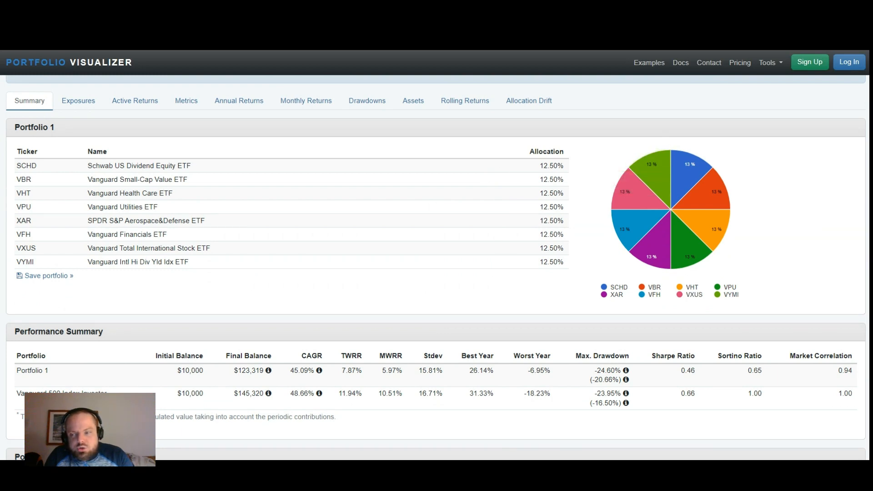
scroll(down, 3)
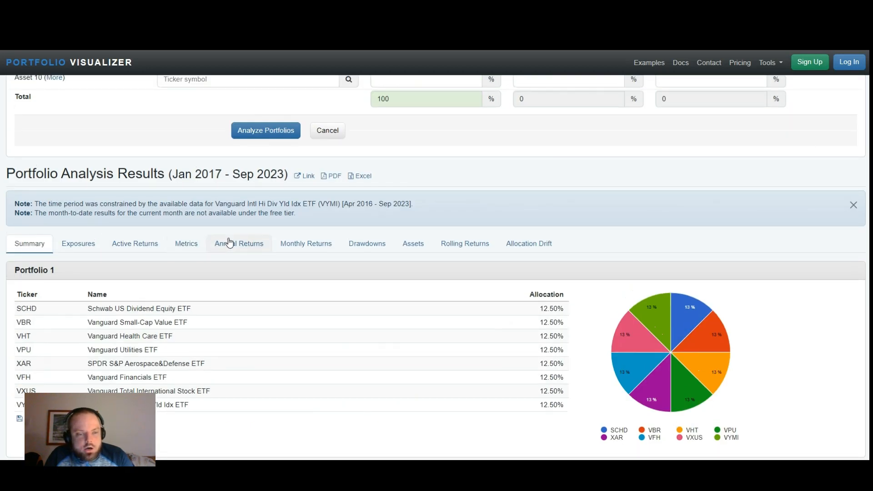
mouse_move(255, 246)
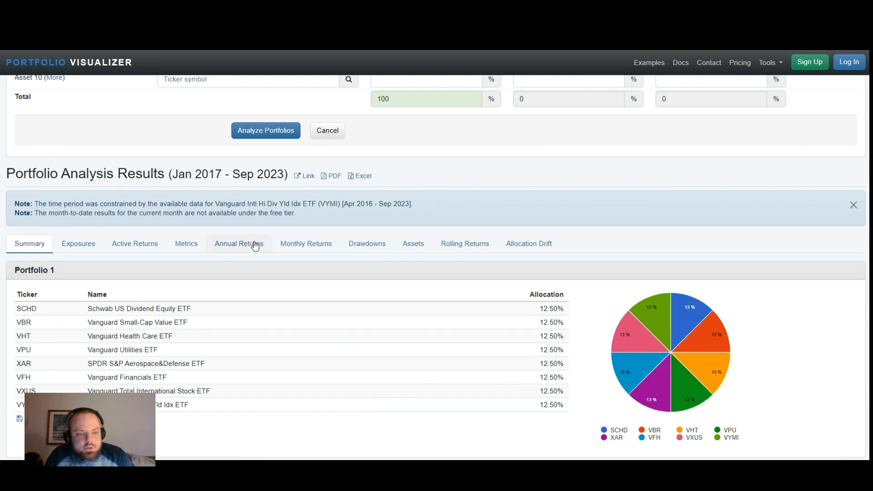
Show the Annual Returns table of yearly returns for 2017–2023.
click(239, 244)
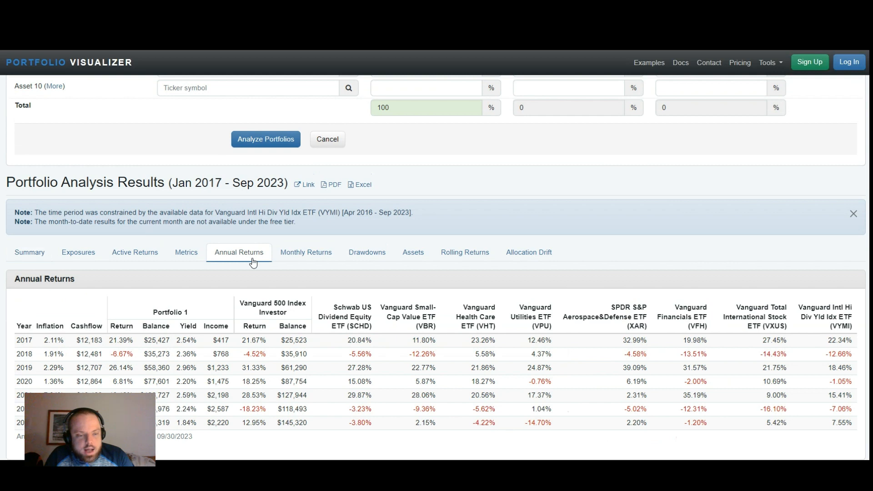
mouse_move(177, 411)
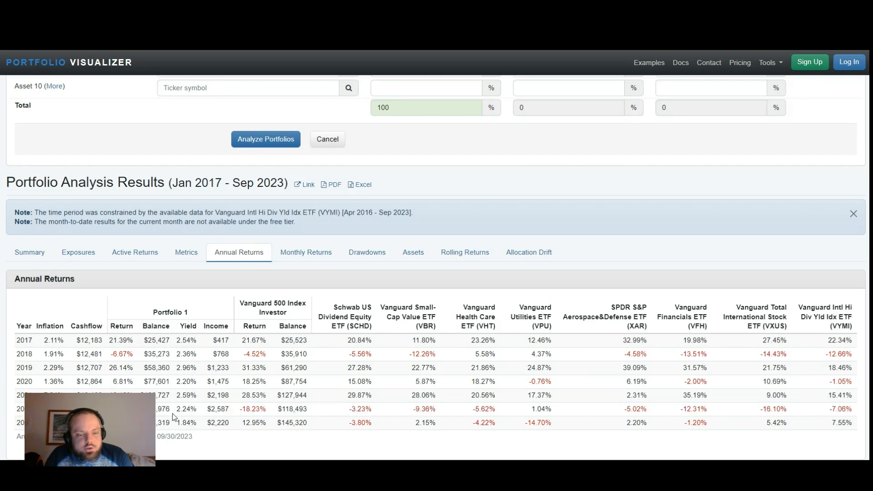
mouse_move(179, 433)
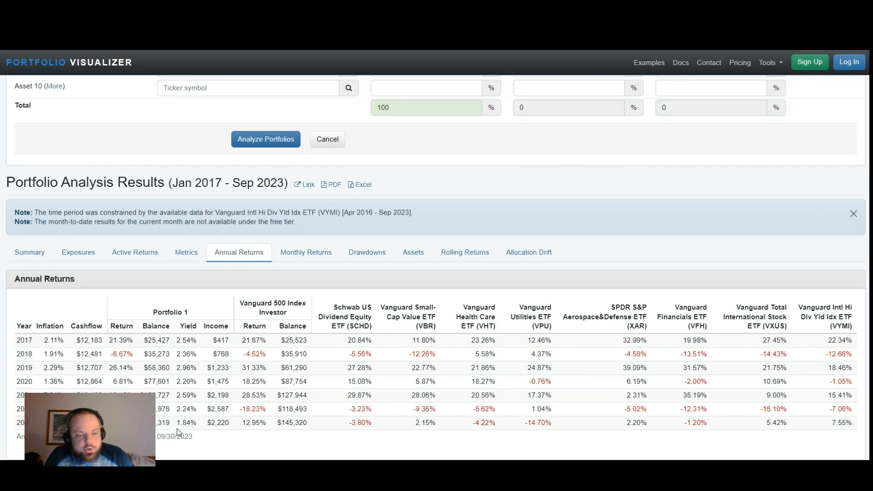
mouse_move(177, 424)
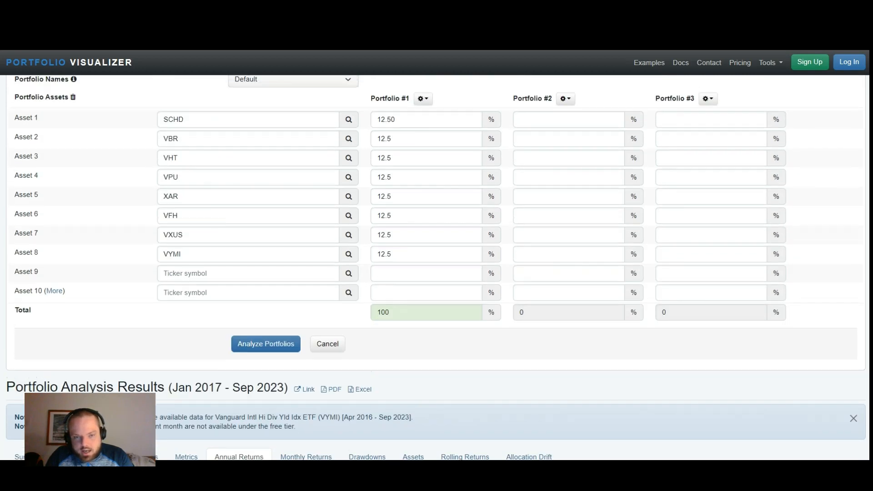
Return to the Summary tab and scroll to the annual returns chart and trailing returns.
scroll(up, 3)
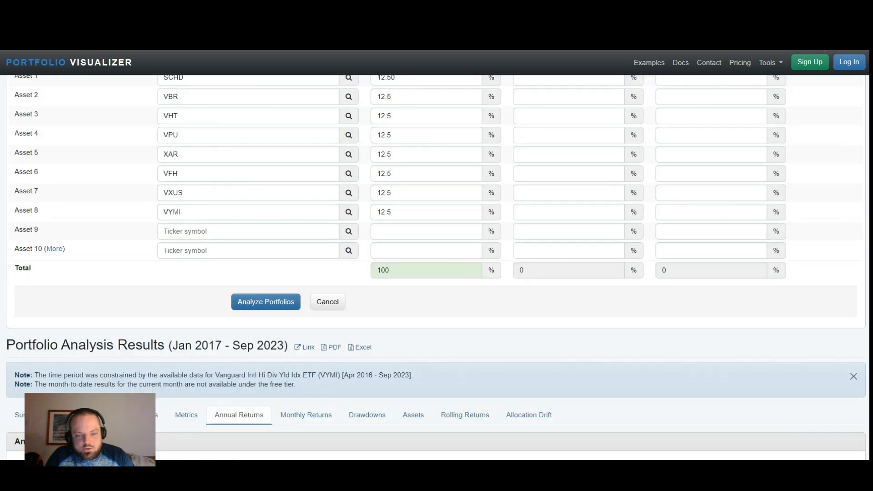
scroll(down, 3)
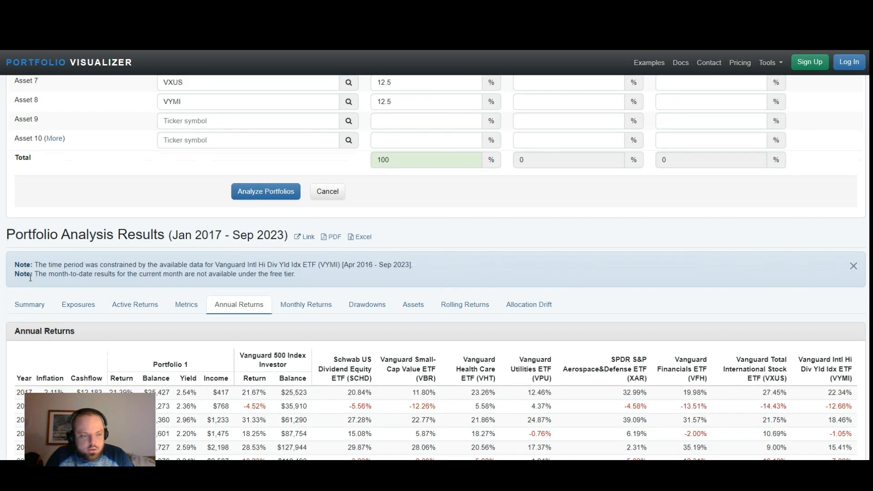
click(29, 305)
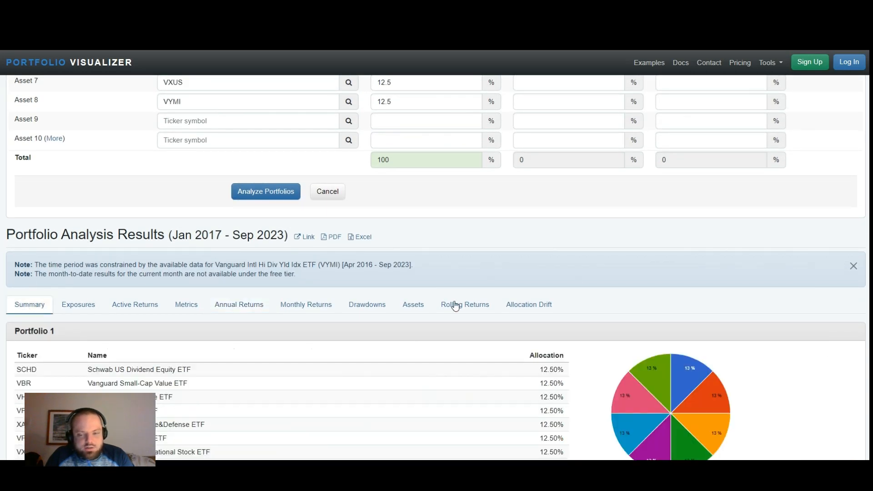
scroll(down, 3)
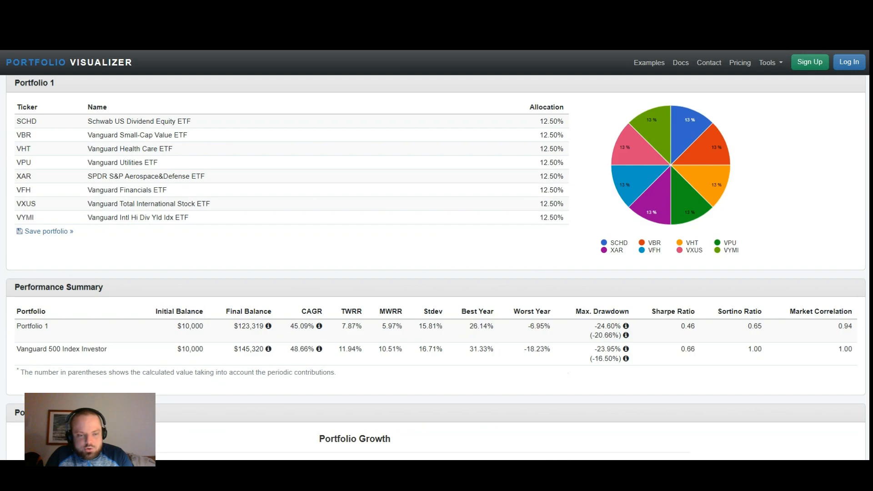
scroll(down, 3)
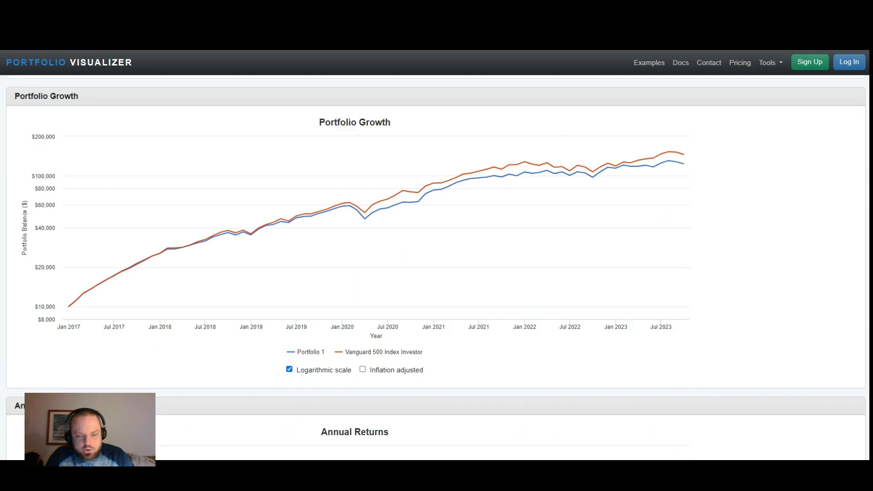
scroll(down, 3)
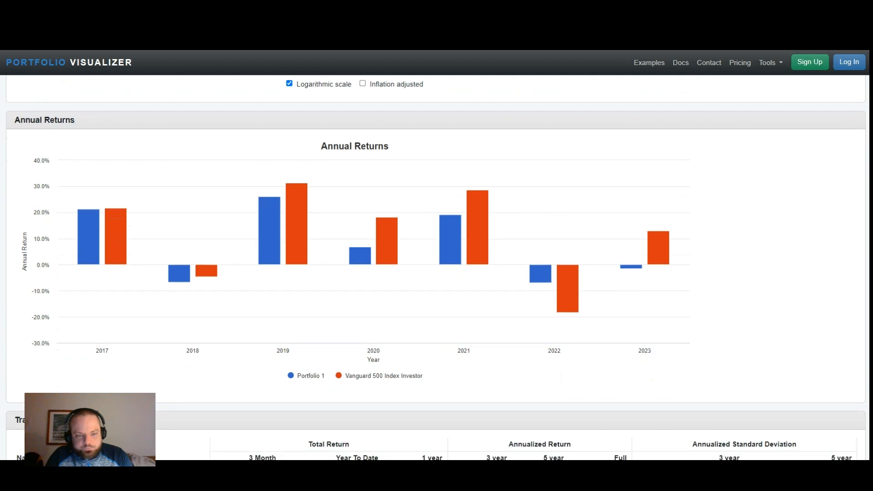
scroll(down, 3)
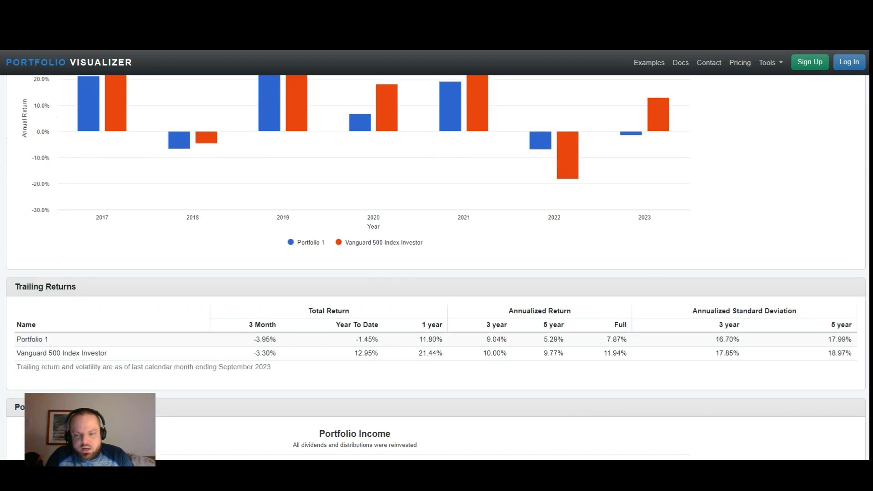
mouse_move(601, 345)
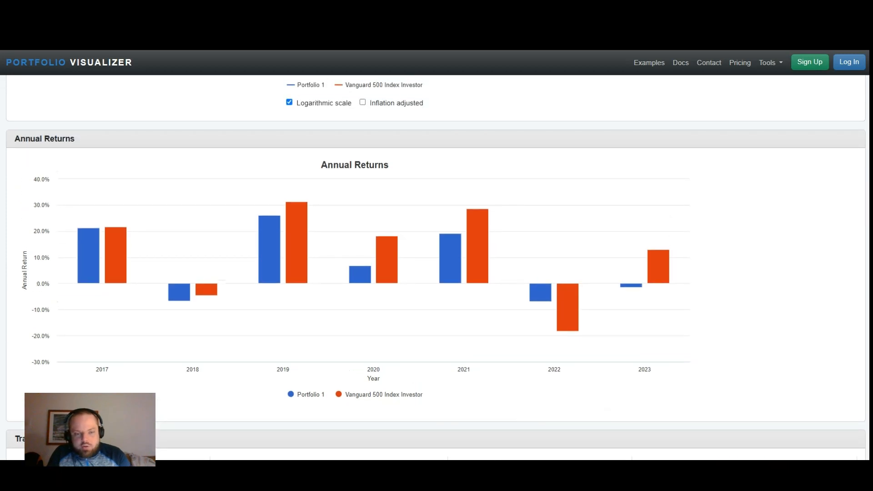
mouse_move(548, 307)
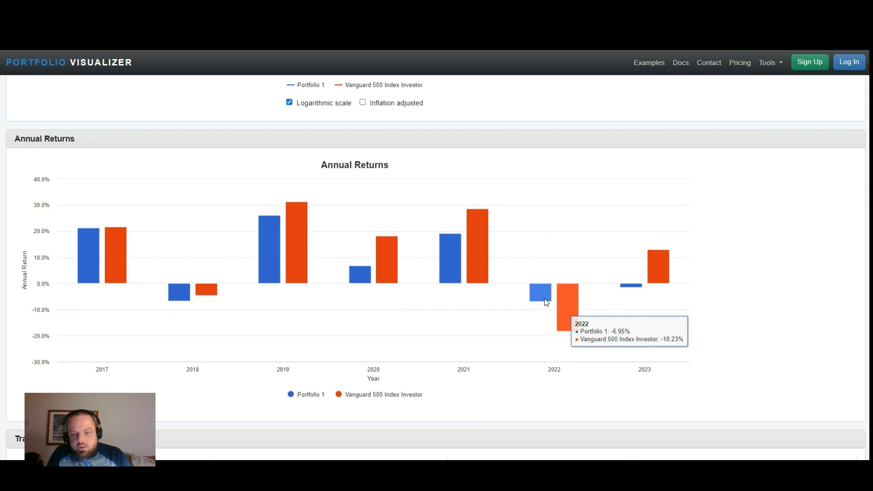
mouse_move(545, 310)
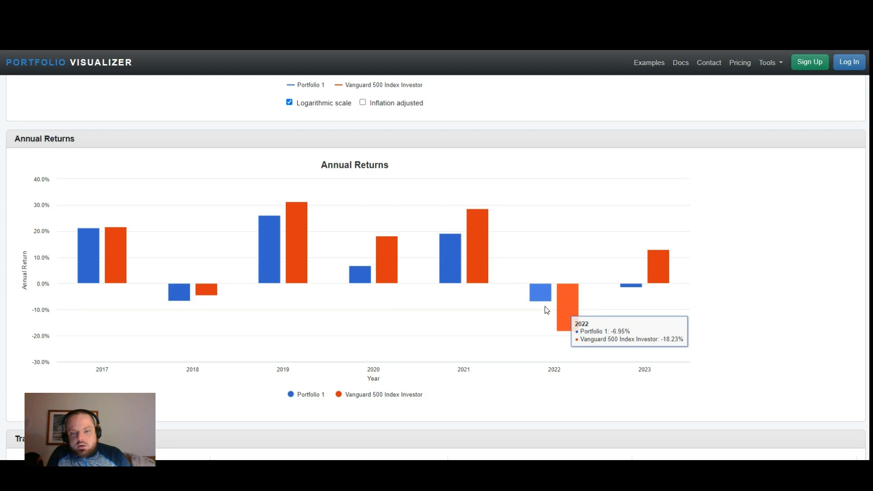
mouse_move(545, 310)
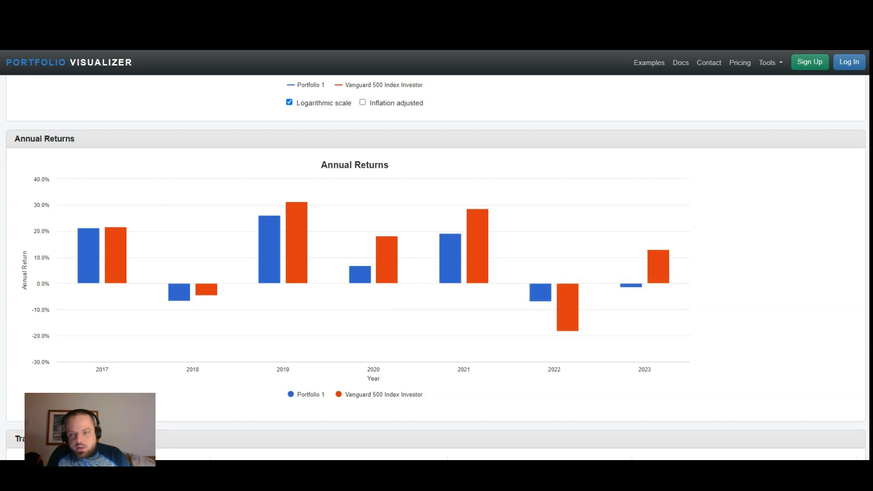